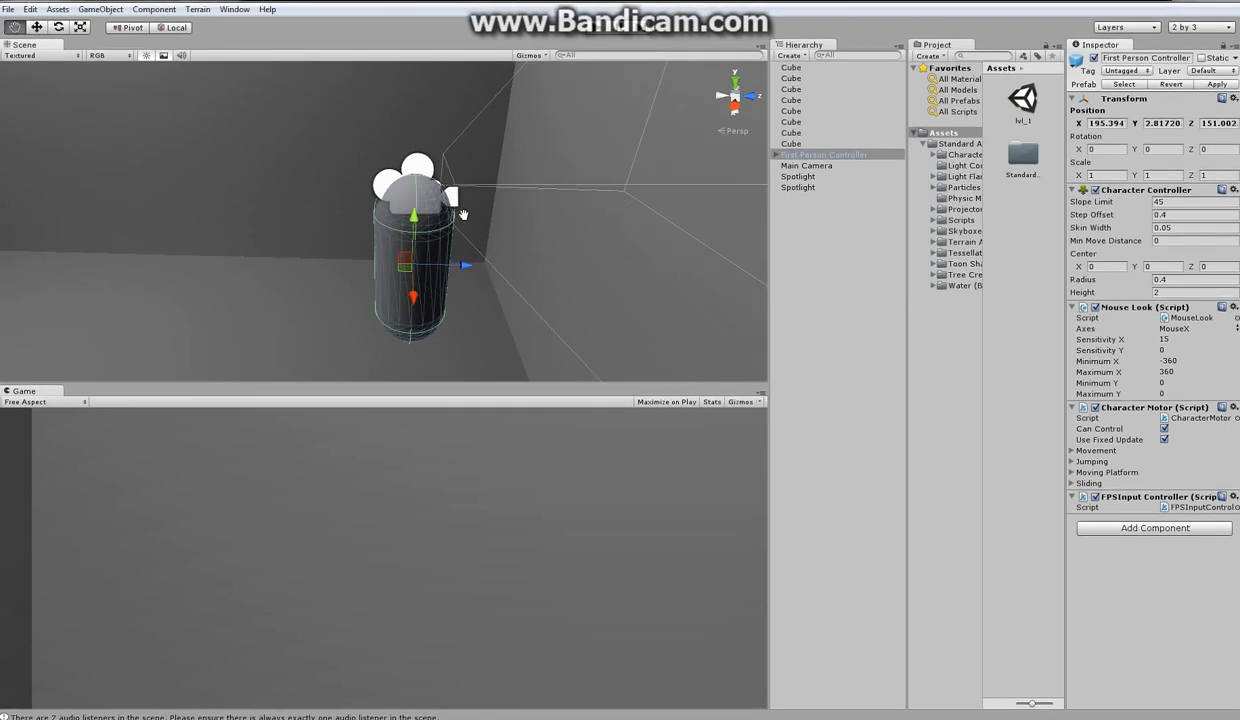
{"action": "mouse_move", "coordinate": [466, 220]}
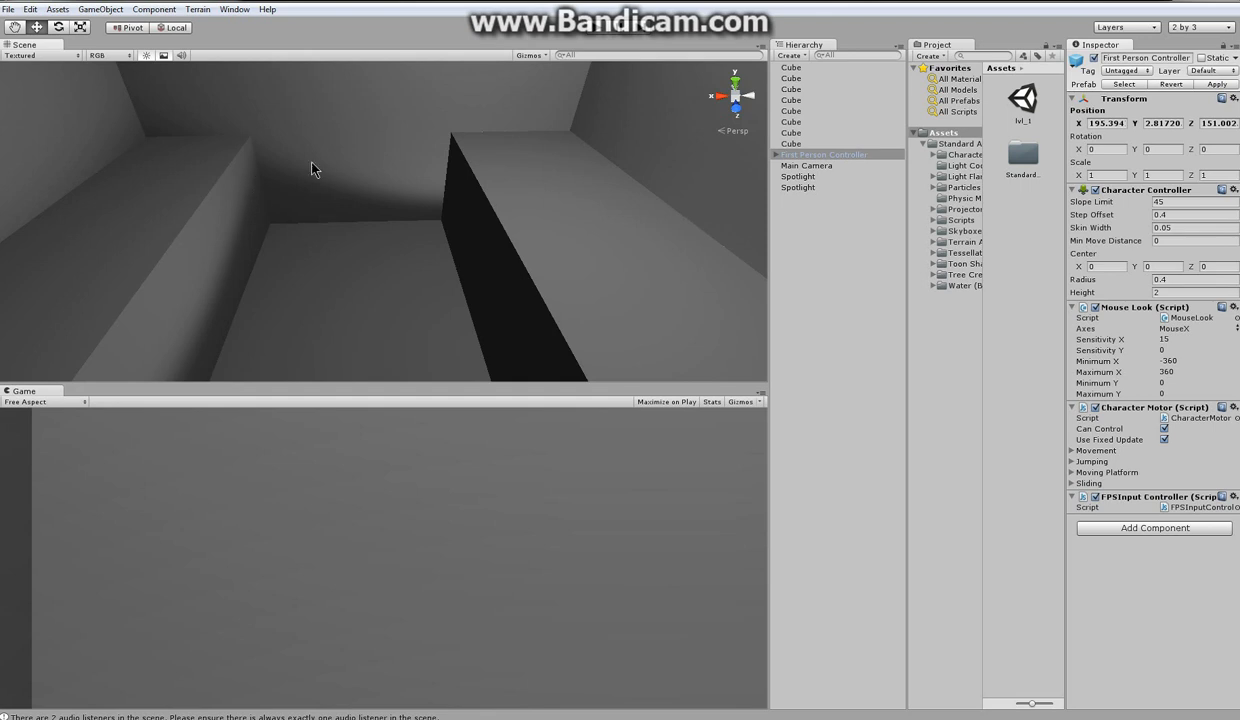
{"action": "mouse_move", "coordinate": [528, 362]}
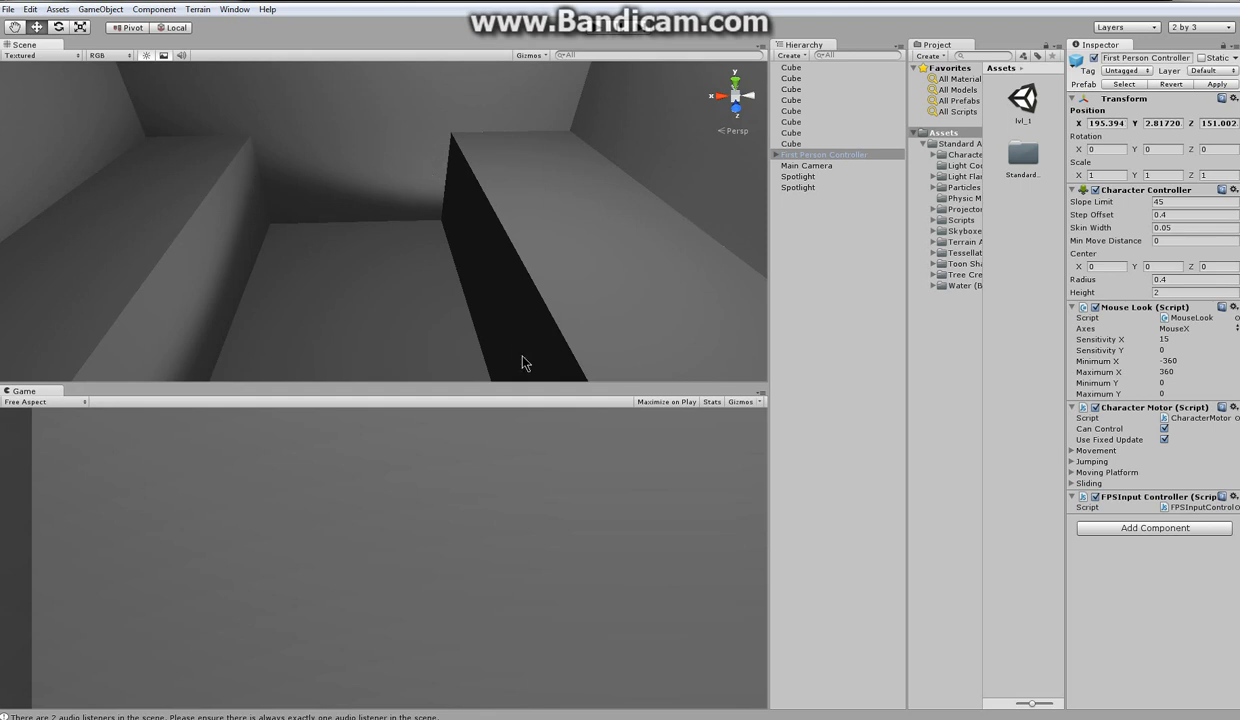
Shift the Scene view along the corridor toward the dark floor gap.
{"action": "left_click_drag", "start_coordinate": [528, 364], "coordinate": [248, 192]}
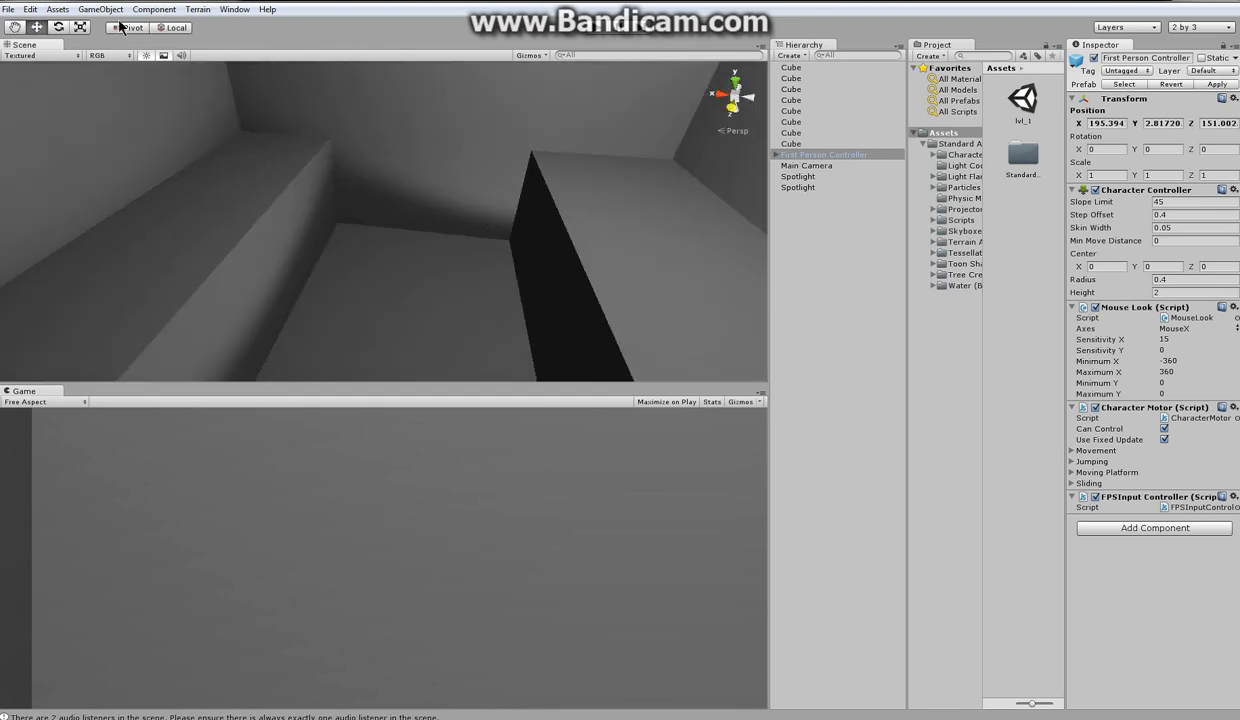
Create a cube and drag it down the corridor so it floats above the dark gap.
{"action": "left_click", "coordinate": [100, 8]}
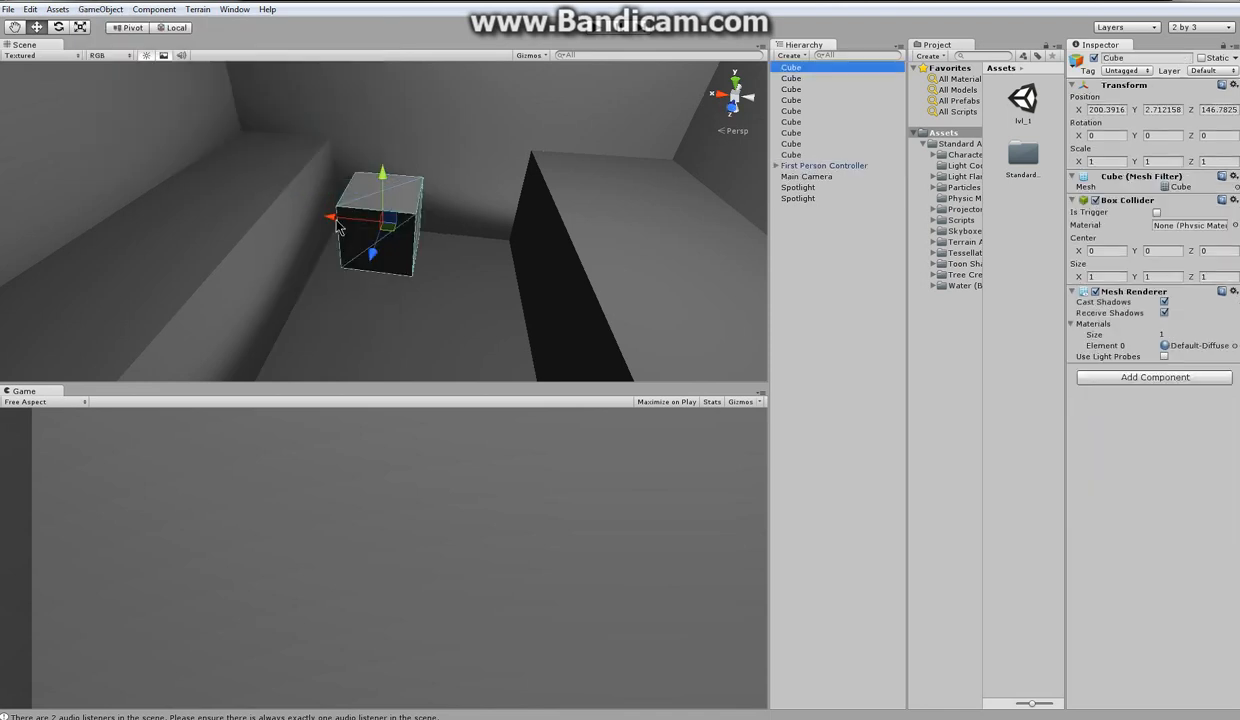
{"action": "left_click_drag", "start_coordinate": [370, 250], "coordinate": [396, 180]}
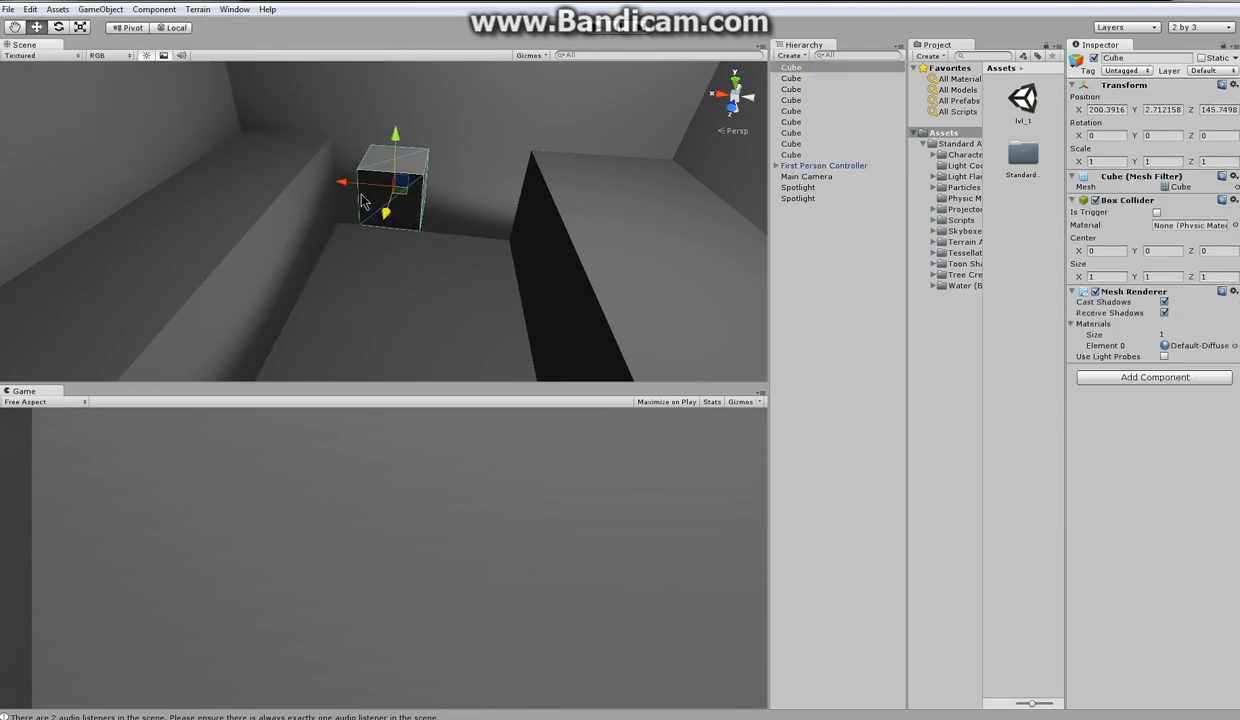
{"action": "left_click_drag", "start_coordinate": [396, 180], "coordinate": [524, 200]}
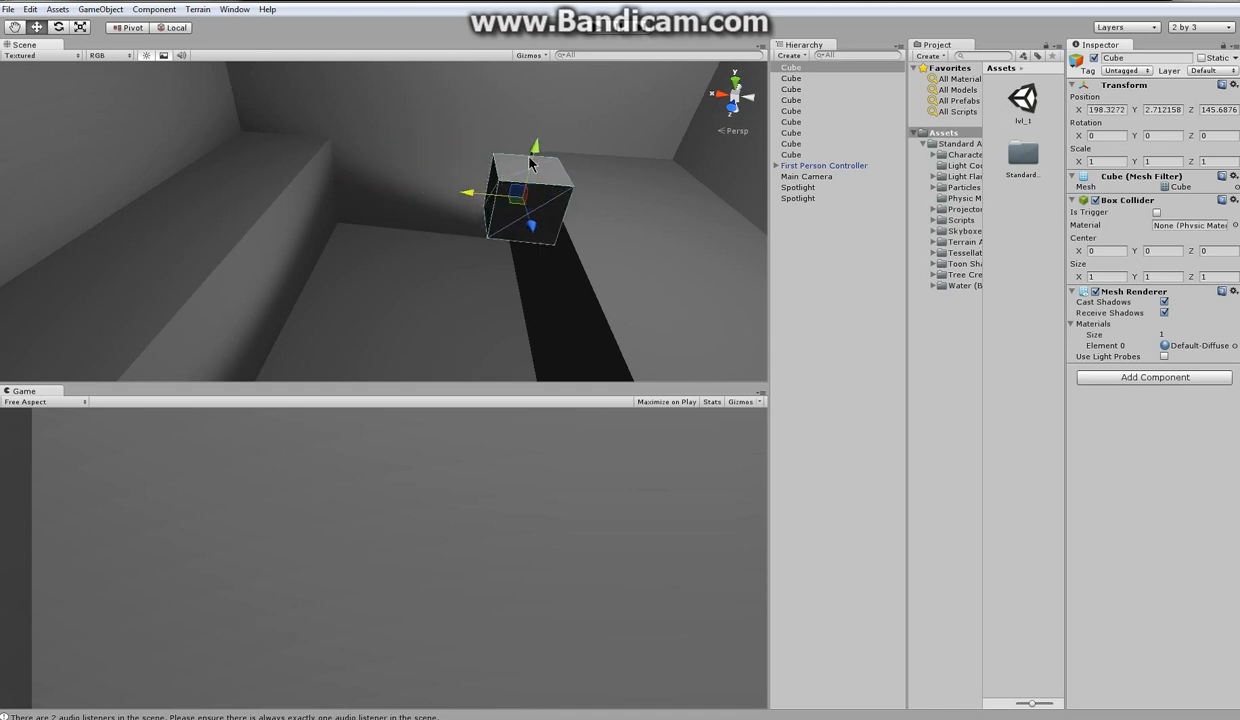
{"action": "left_click_drag", "start_coordinate": [536, 144], "coordinate": [524, 188]}
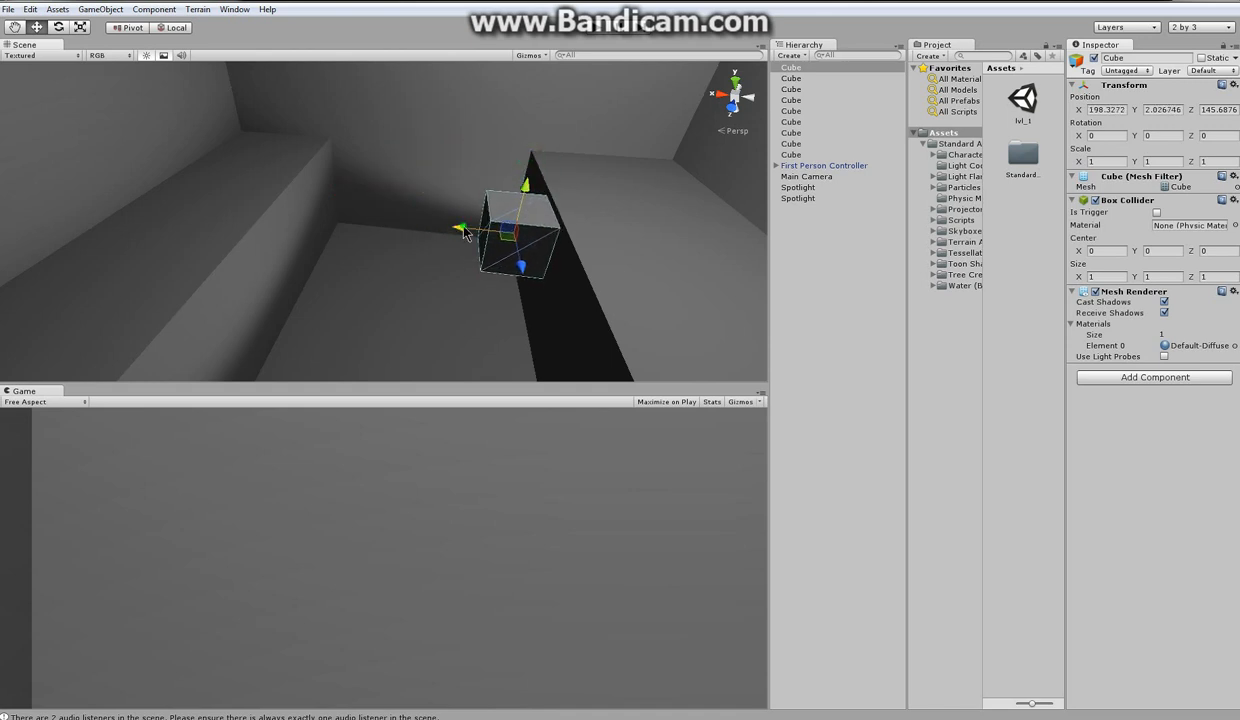
{"action": "left_click_drag", "start_coordinate": [460, 228], "coordinate": [490, 230]}
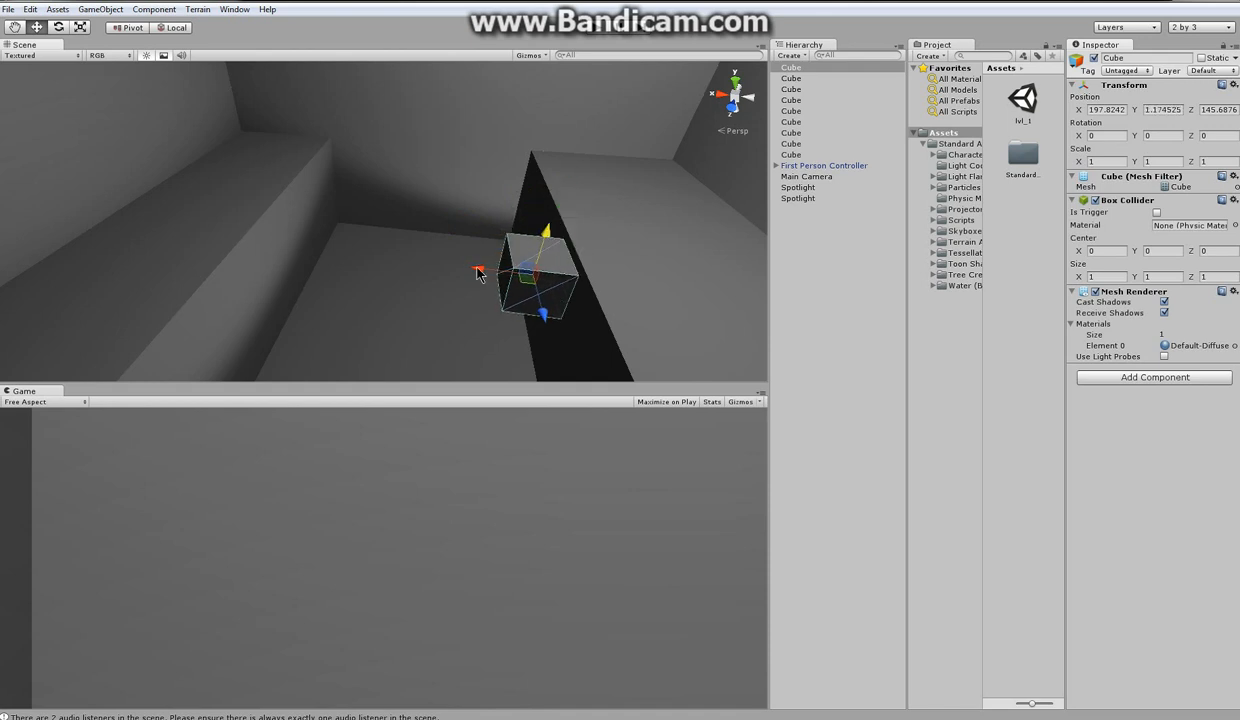
{"action": "left_click_drag", "start_coordinate": [478, 272], "coordinate": [558, 240]}
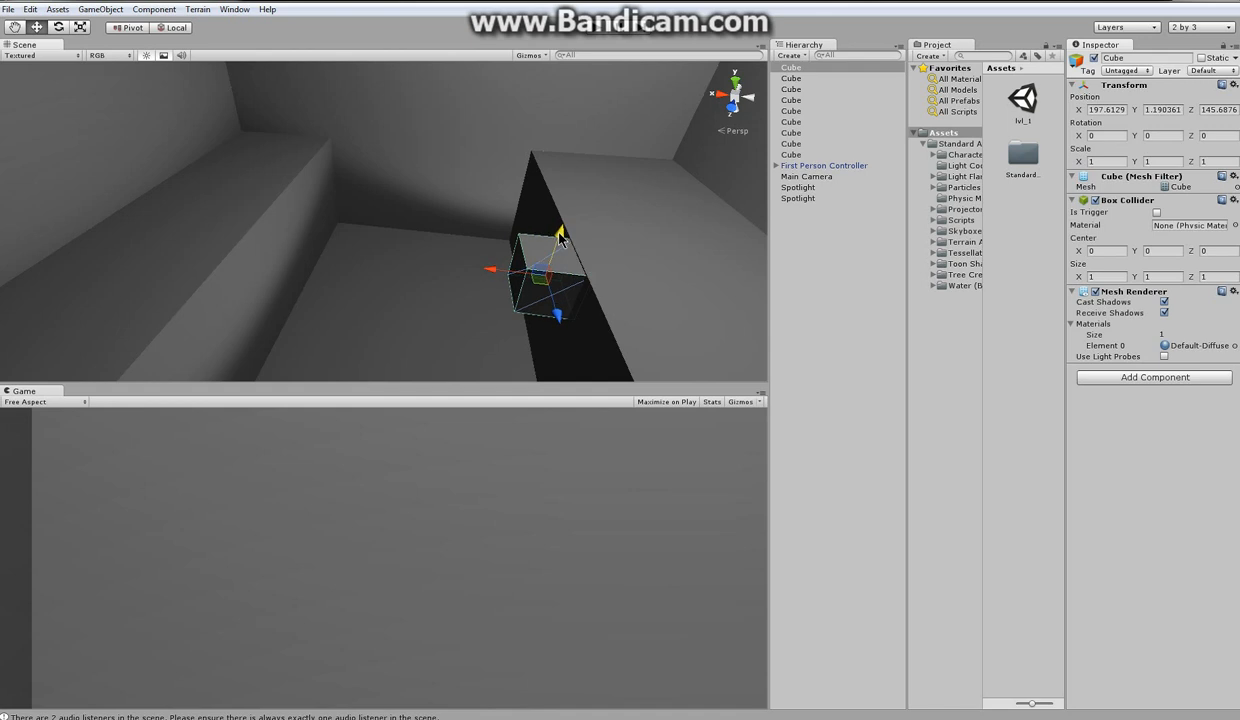
{"action": "mouse_move", "coordinate": [760, 50]}
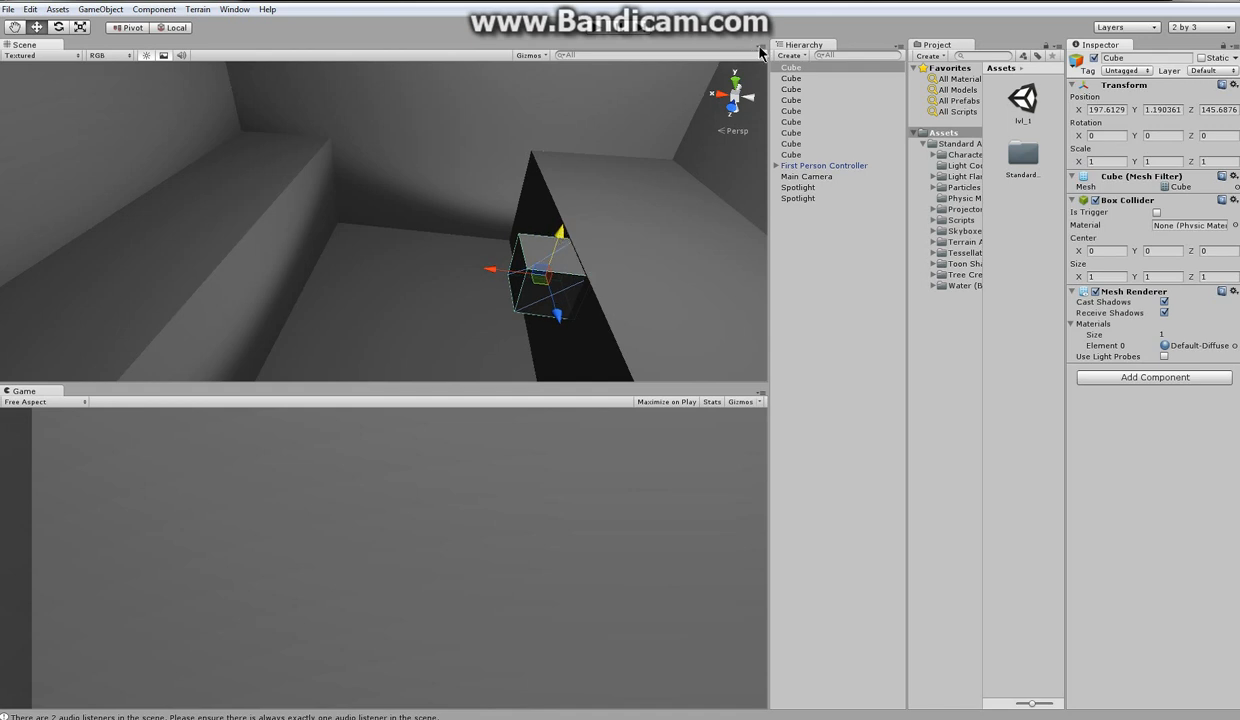
Add an Animation window from the panel menu listing the cube's Transform and components.
{"action": "left_click", "coordinate": [762, 48]}
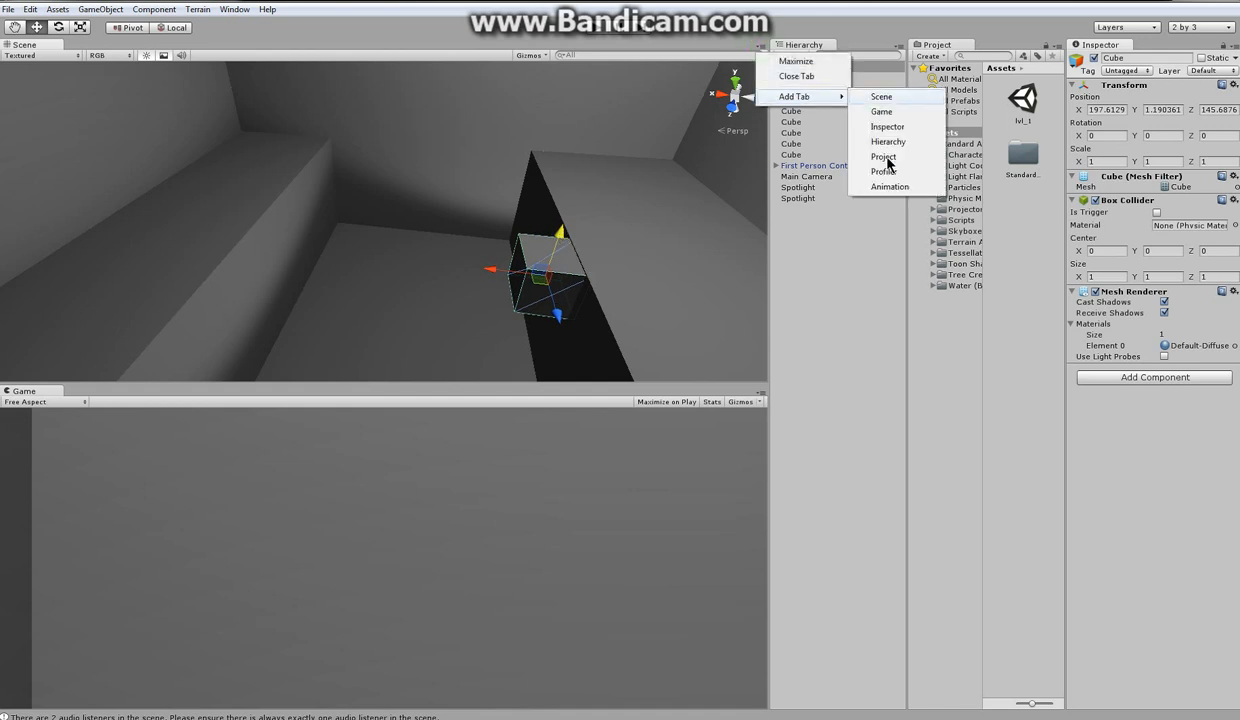
{"action": "left_click", "coordinate": [888, 188]}
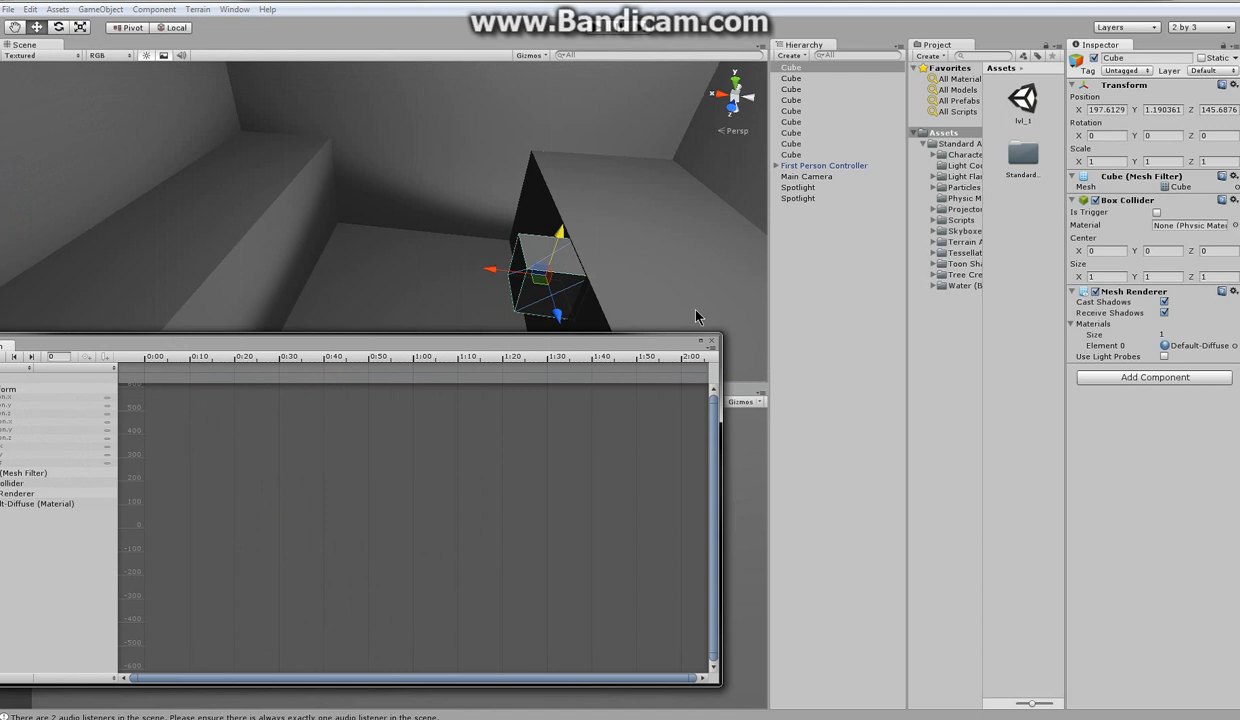
{"action": "mouse_move", "coordinate": [764, 52]}
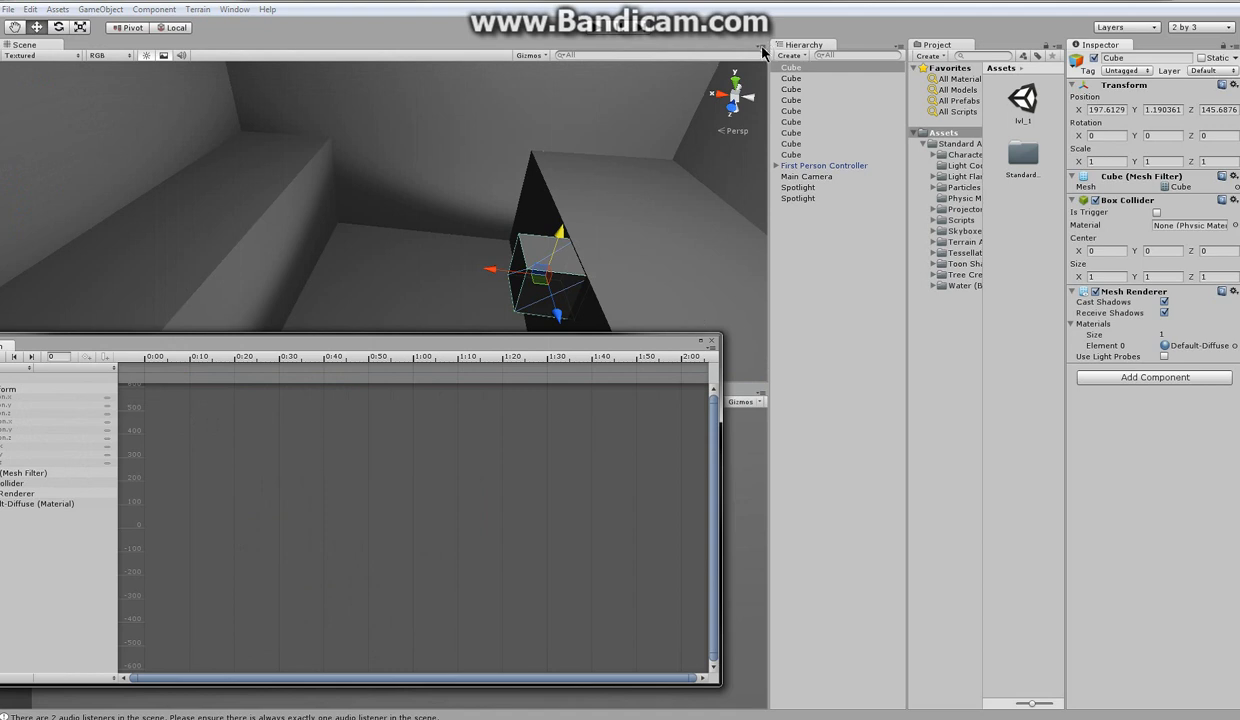
{"action": "left_click", "coordinate": [764, 52]}
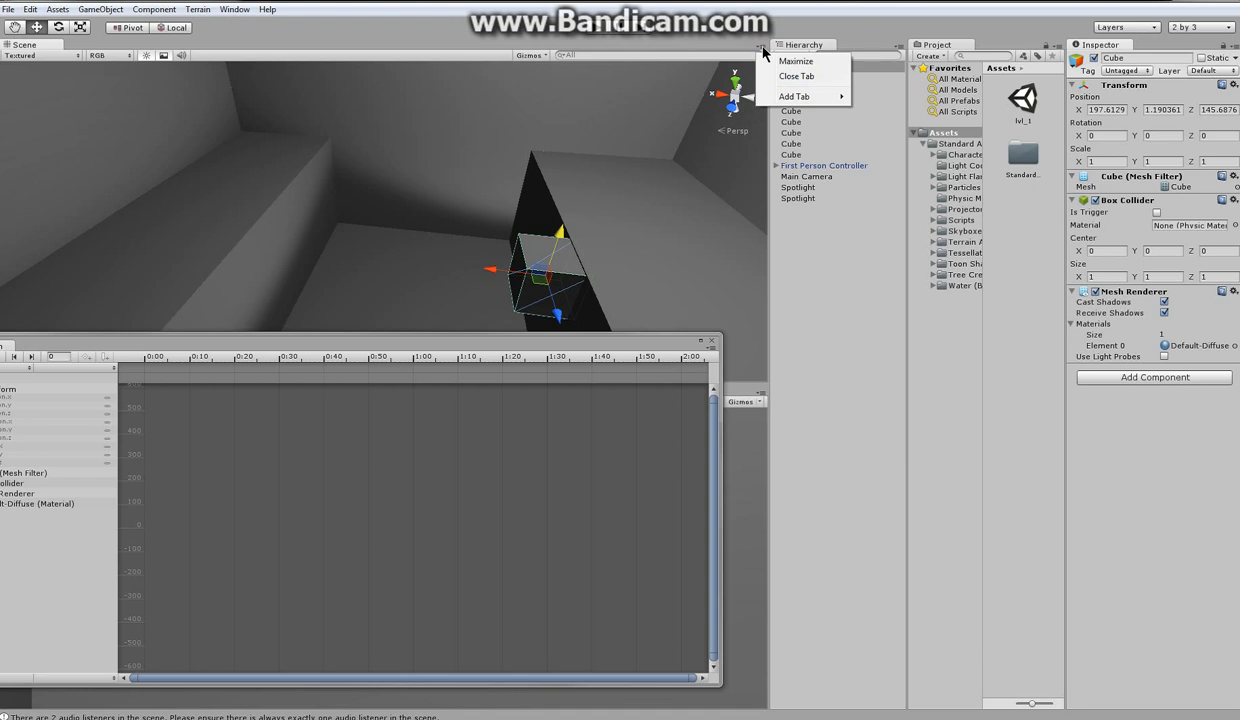
{"action": "left_click", "coordinate": [794, 96]}
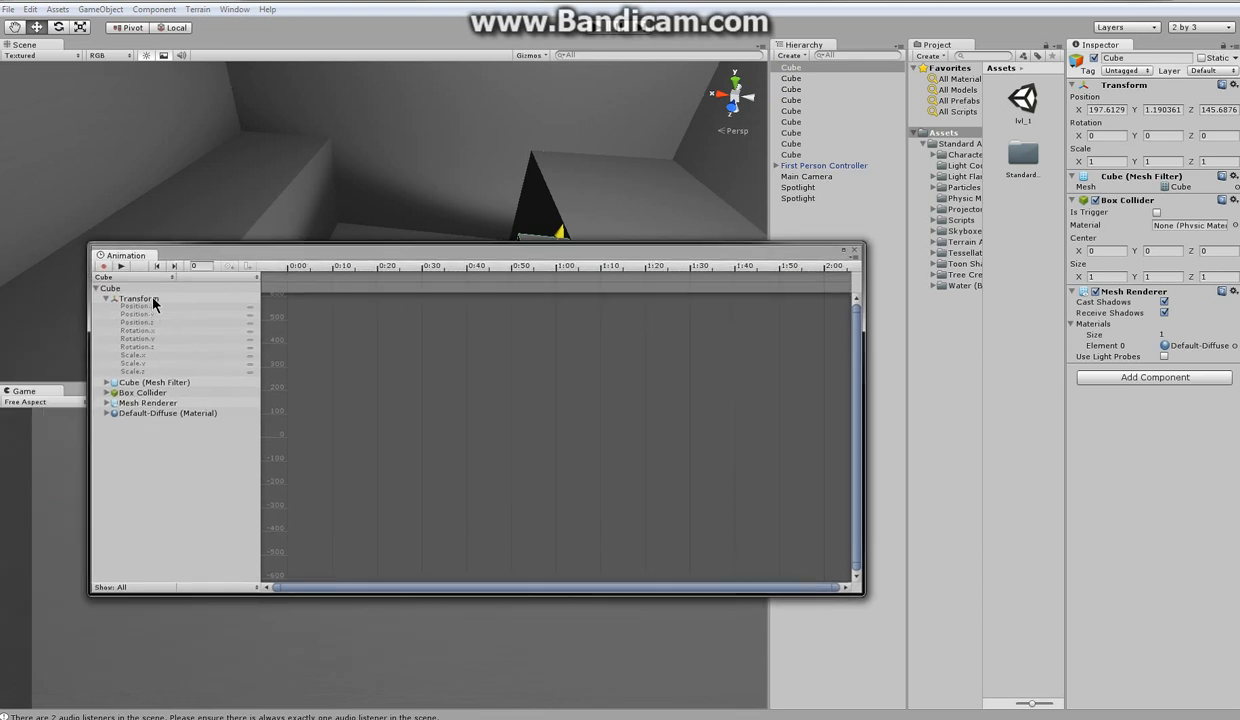
Select the cube's Transform properties and save a New Animation clip in Assets.
{"action": "left_click", "coordinate": [138, 298]}
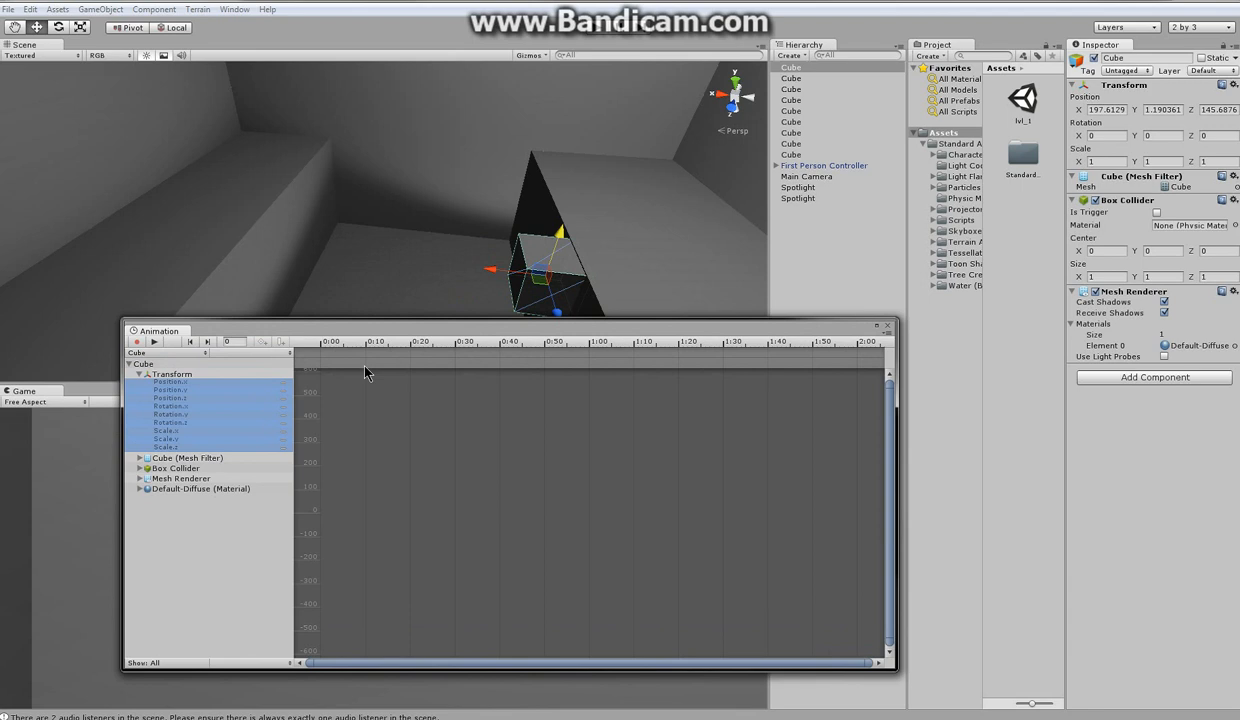
{"action": "mouse_move", "coordinate": [250, 360]}
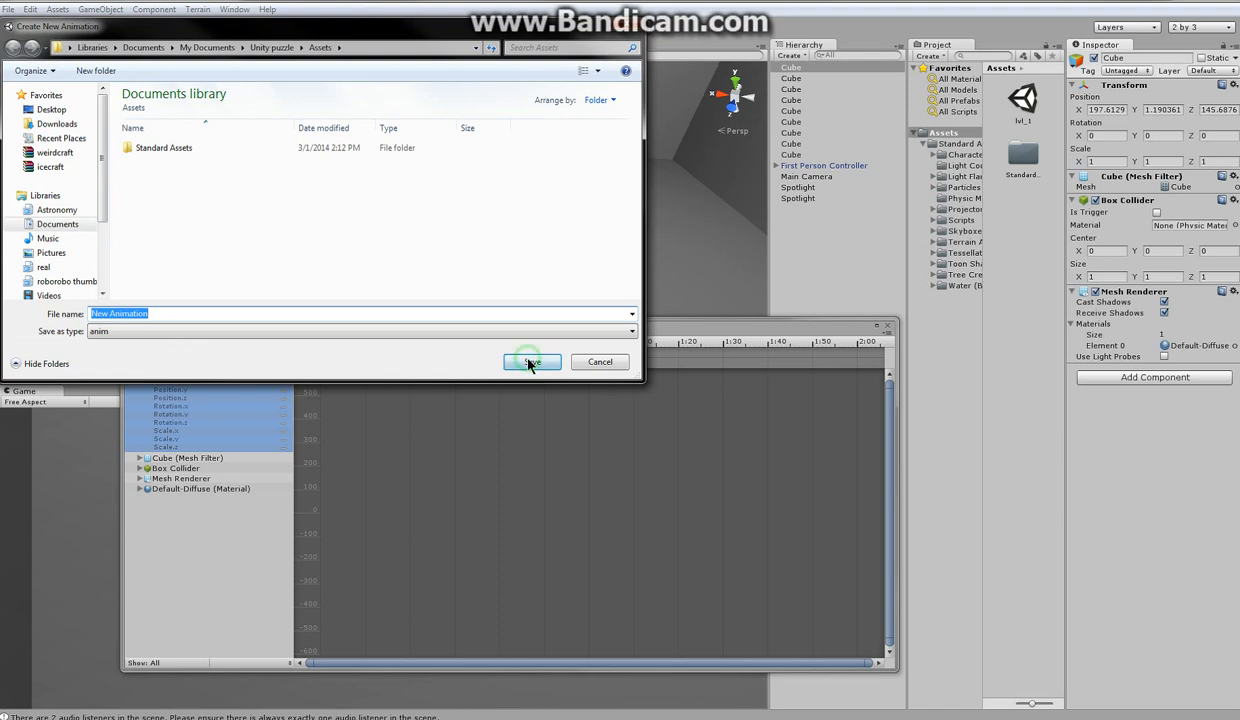
{"action": "left_click", "coordinate": [532, 362]}
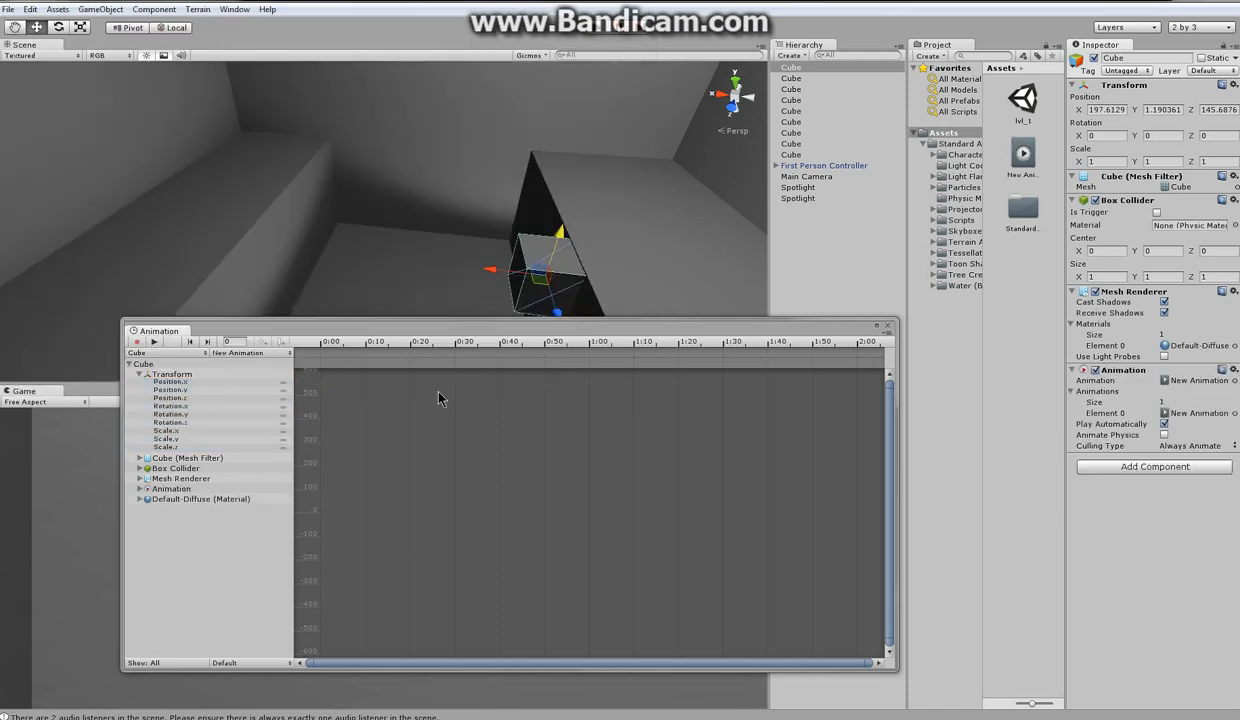
{"action": "left_click", "coordinate": [170, 380]}
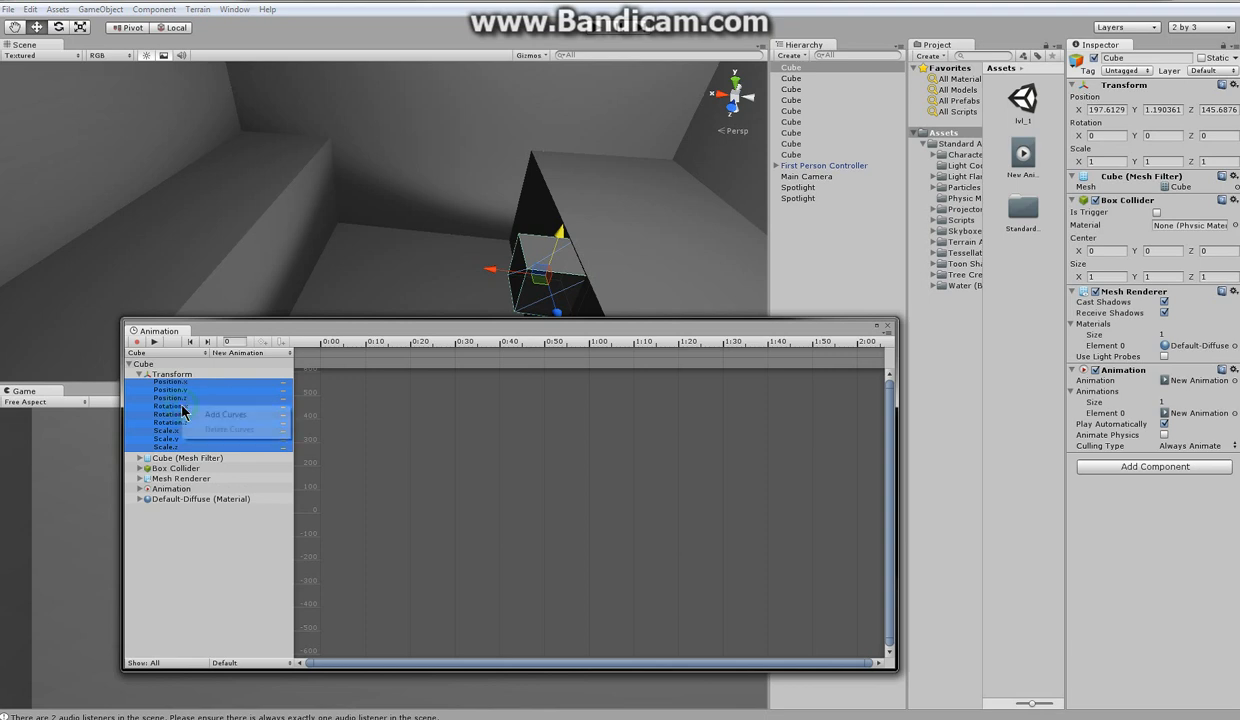
Add curves and keyframe the cube sliding to the step and back, scrubbing to preview.
{"action": "left_click", "coordinate": [224, 414]}
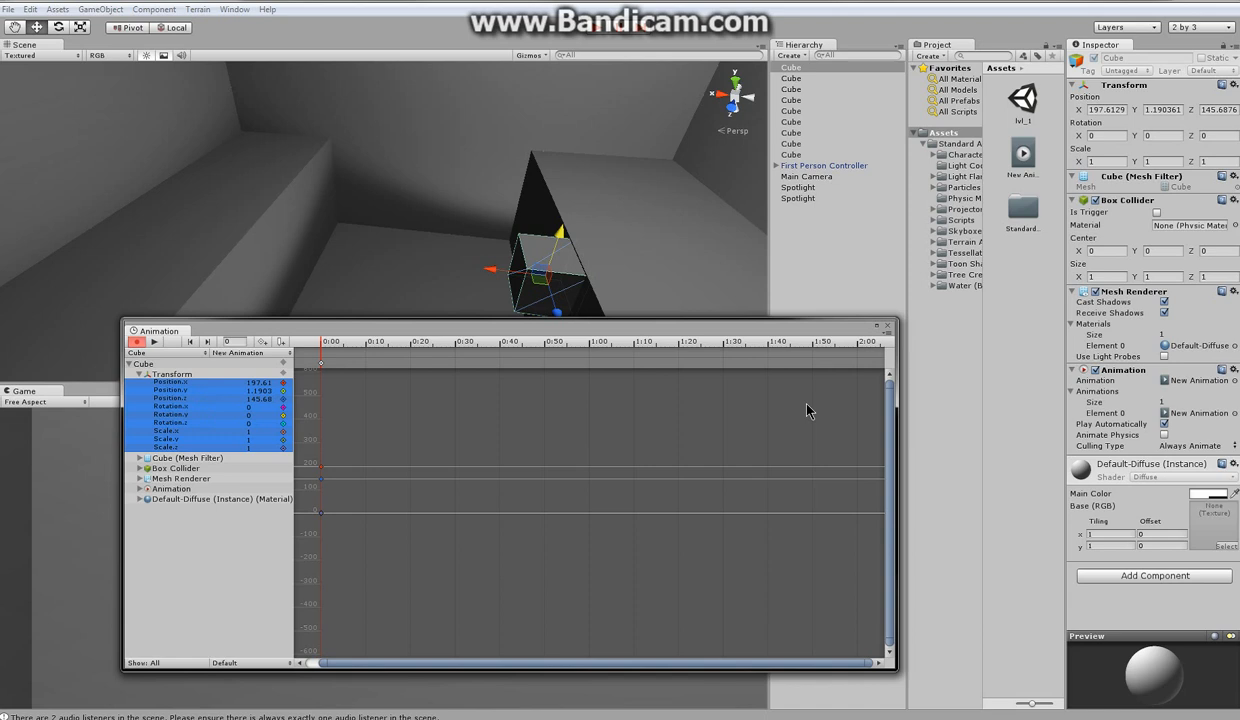
{"action": "mouse_move", "coordinate": [858, 476]}
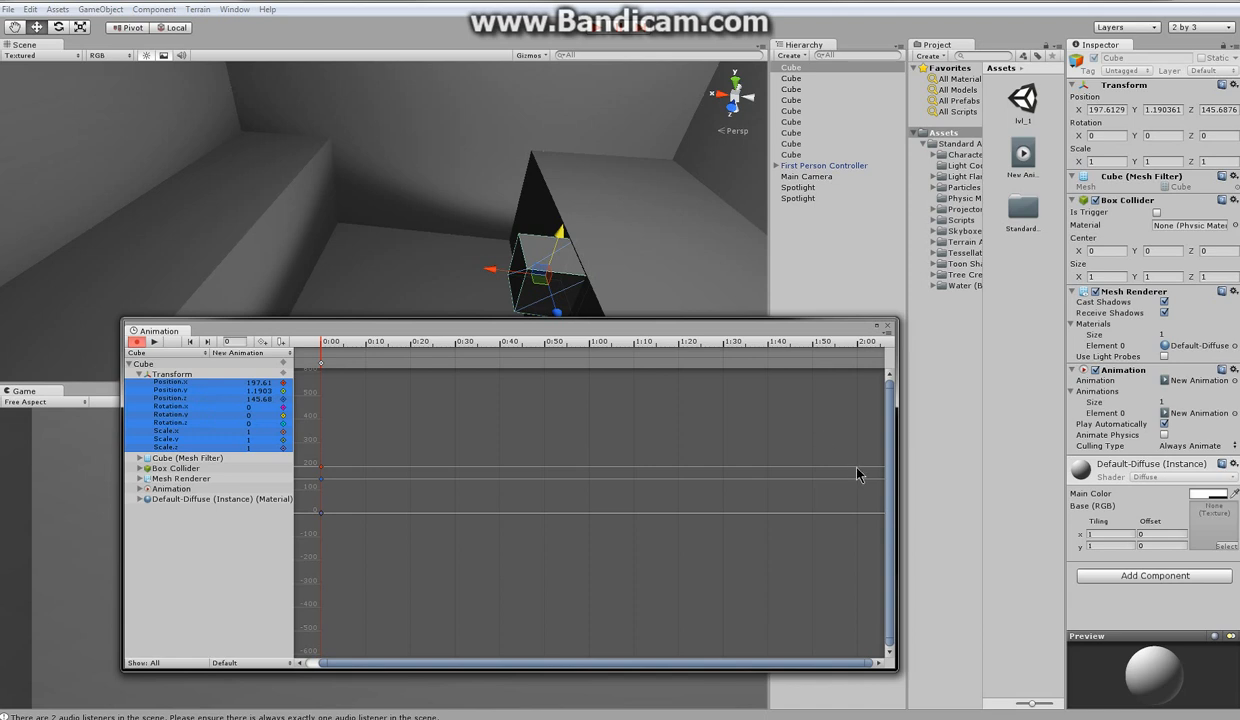
{"action": "mouse_move", "coordinate": [730, 476]}
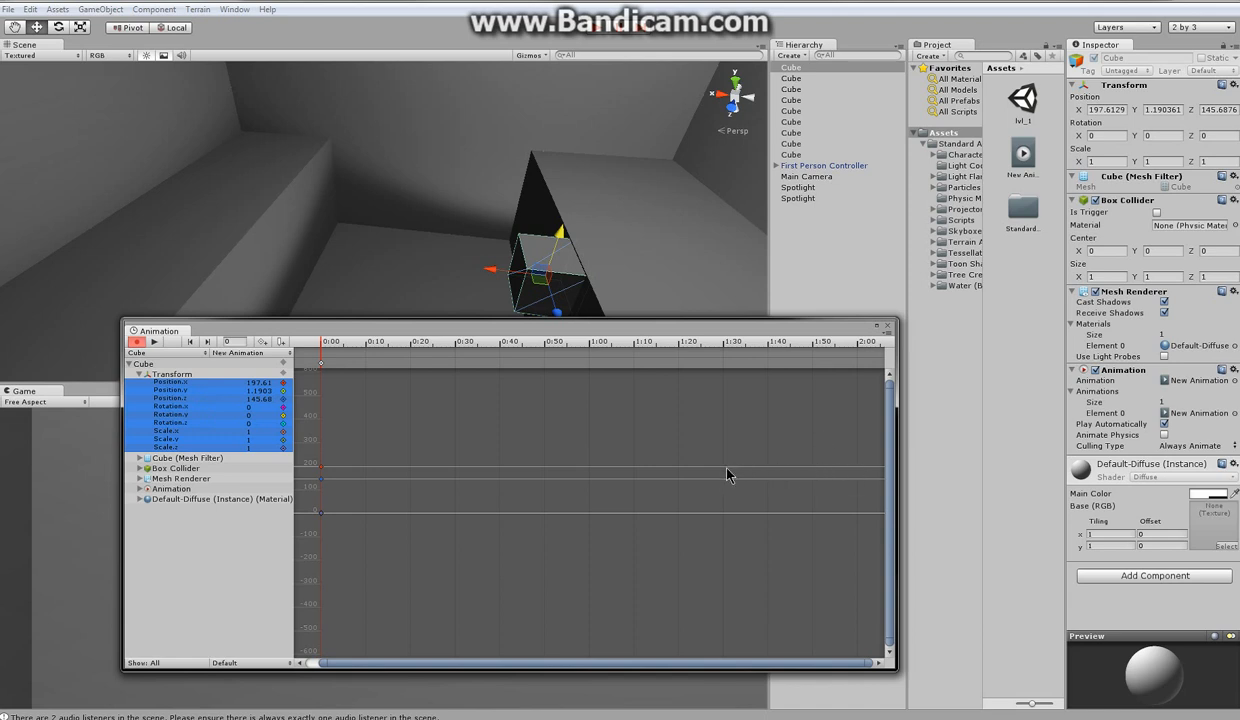
{"action": "left_click", "coordinate": [724, 340]}
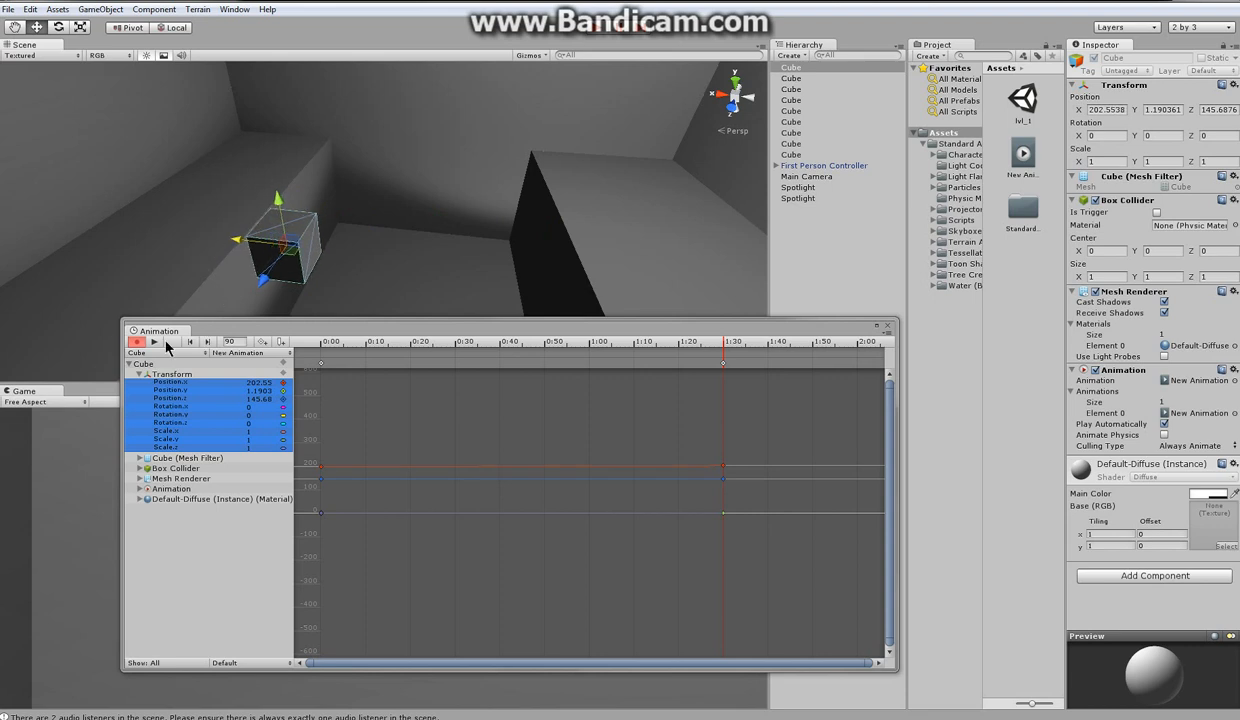
{"action": "left_click", "coordinate": [154, 342]}
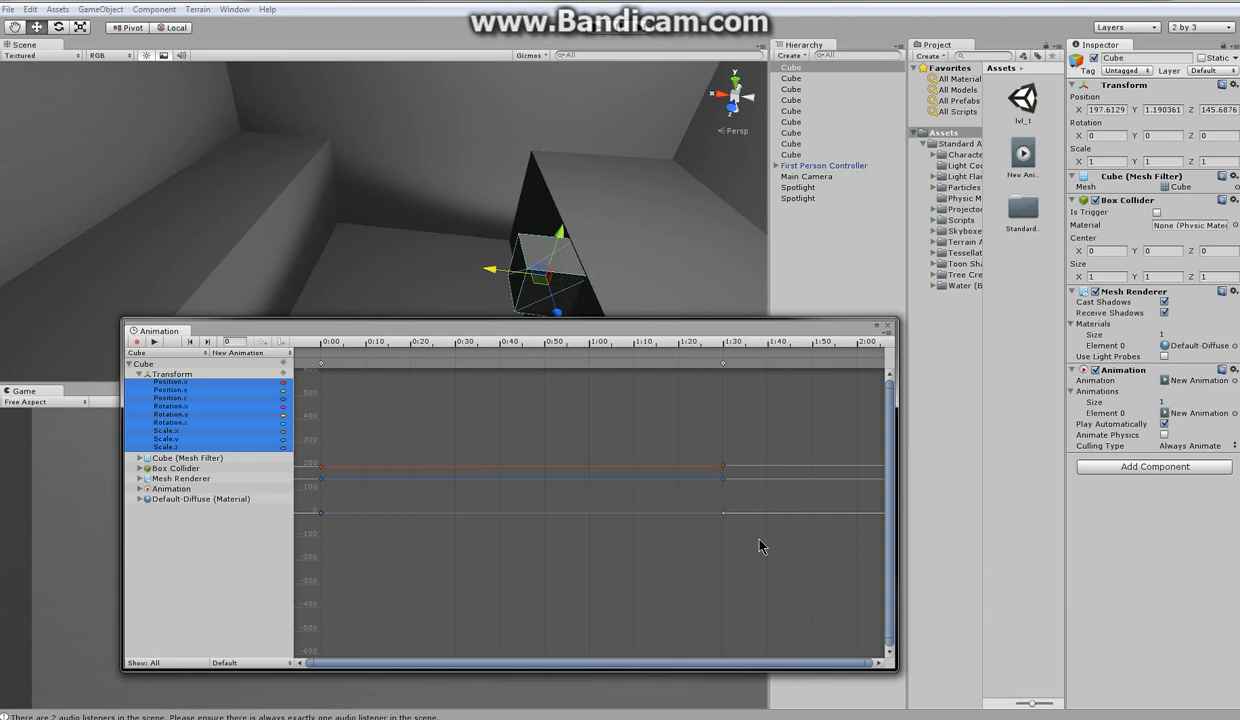
{"action": "mouse_move", "coordinate": [844, 500]}
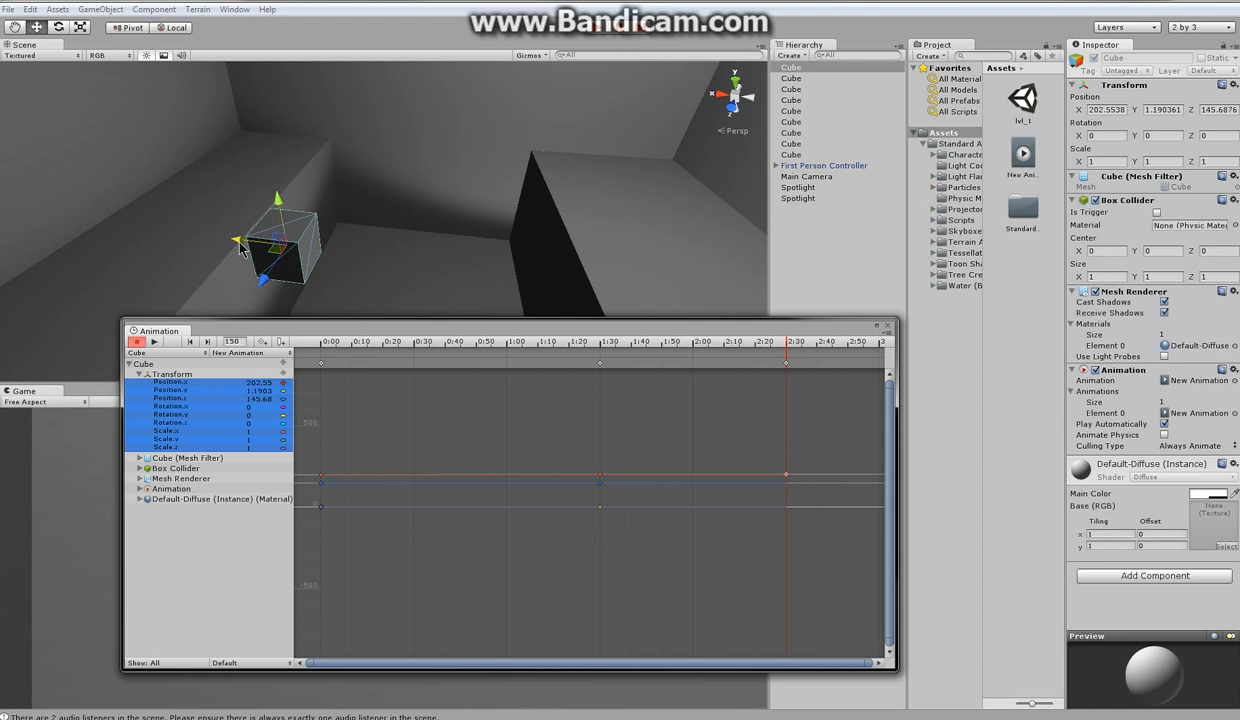
{"action": "left_click_drag", "start_coordinate": [240, 244], "coordinate": [480, 264]}
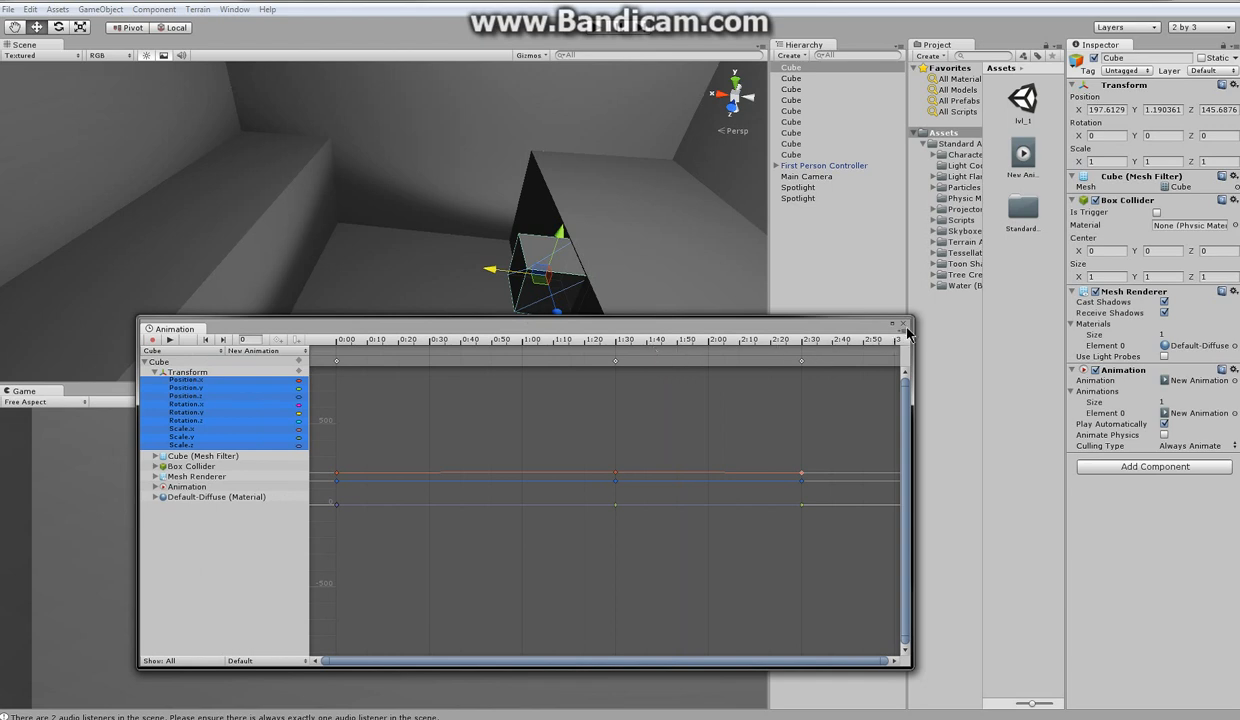
Close the Animation window and select the saved New Animation clip.
{"action": "left_click", "coordinate": [900, 322]}
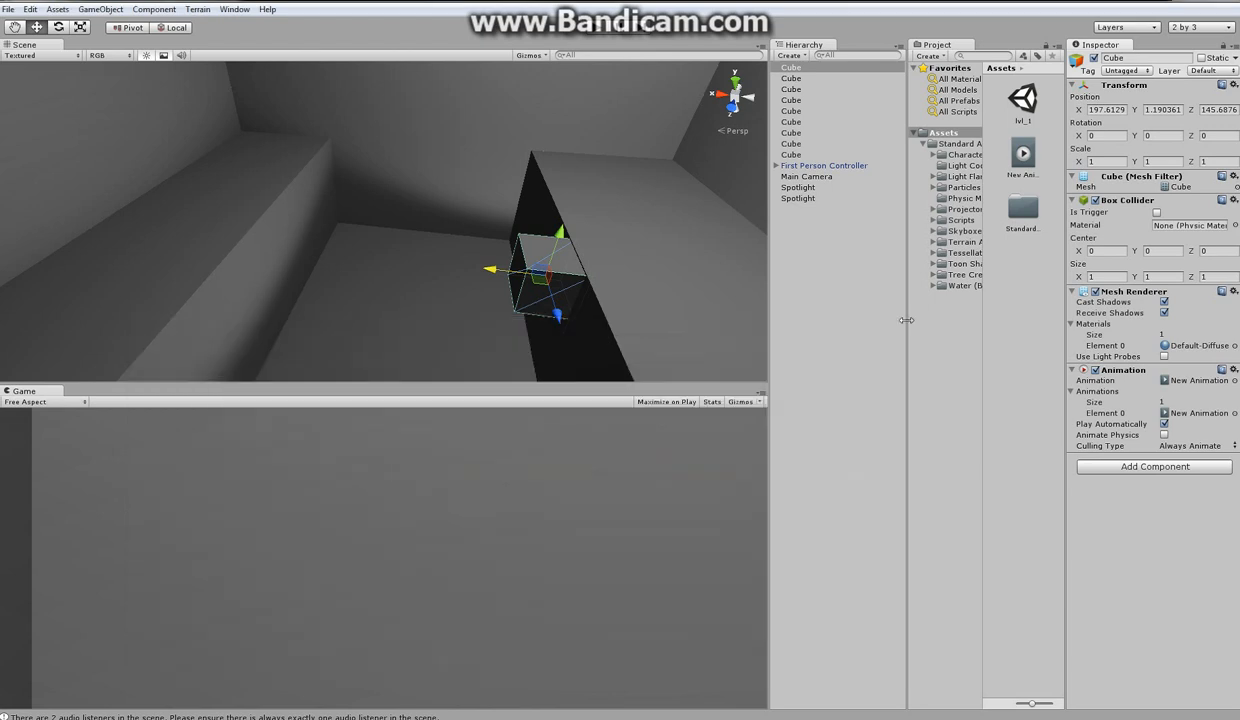
{"action": "left_click", "coordinate": [790, 68]}
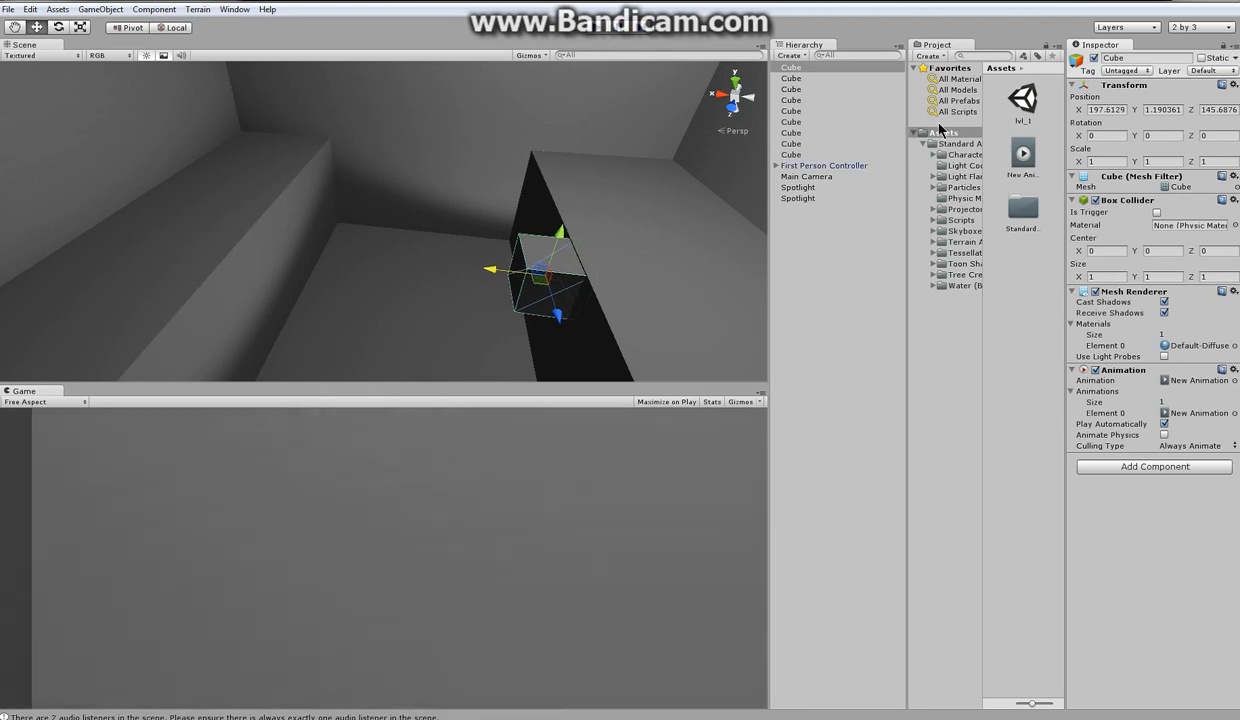
{"action": "left_click", "coordinate": [790, 68]}
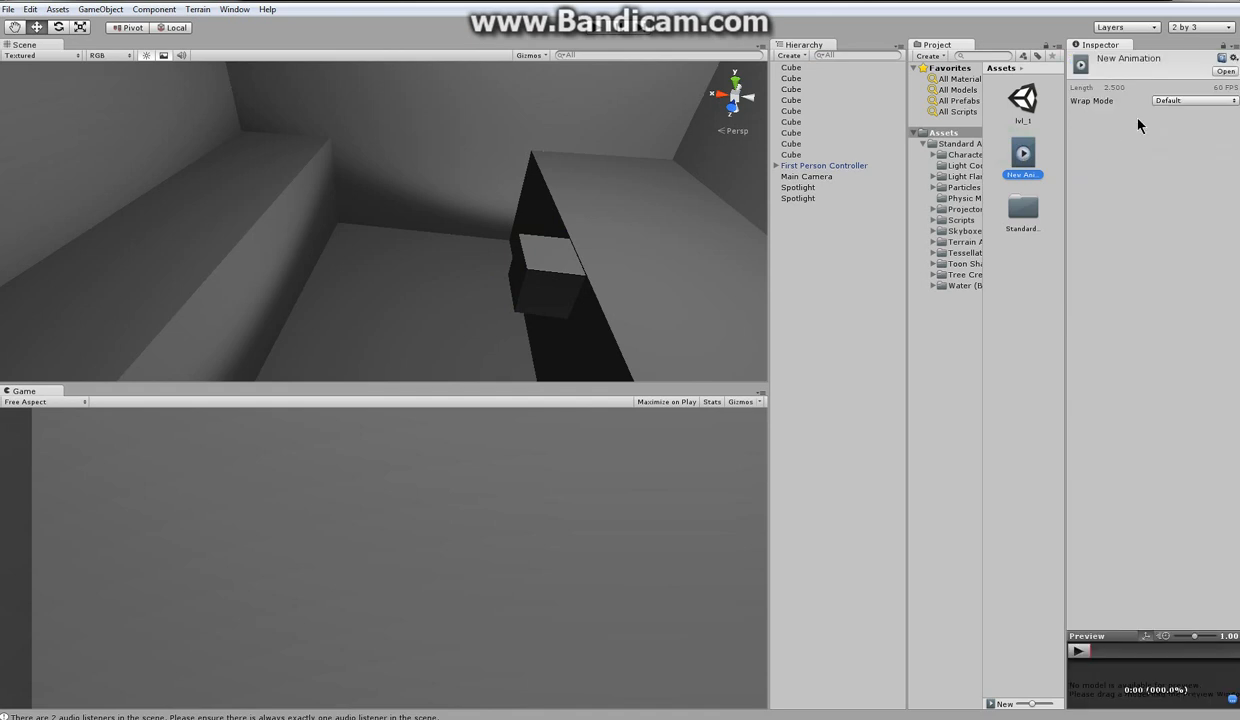
Set the New Animation clip's Wrap Mode to Loop.
{"action": "left_click", "coordinate": [1196, 100]}
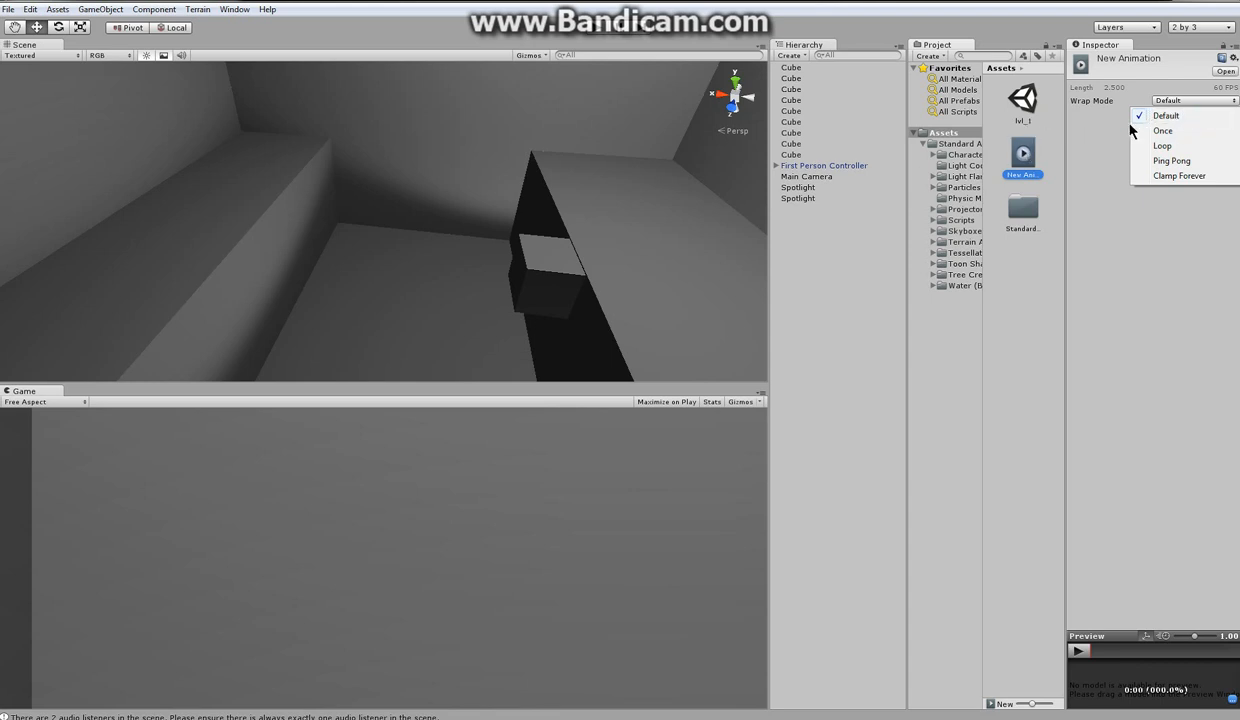
{"action": "mouse_move", "coordinate": [1170, 112]}
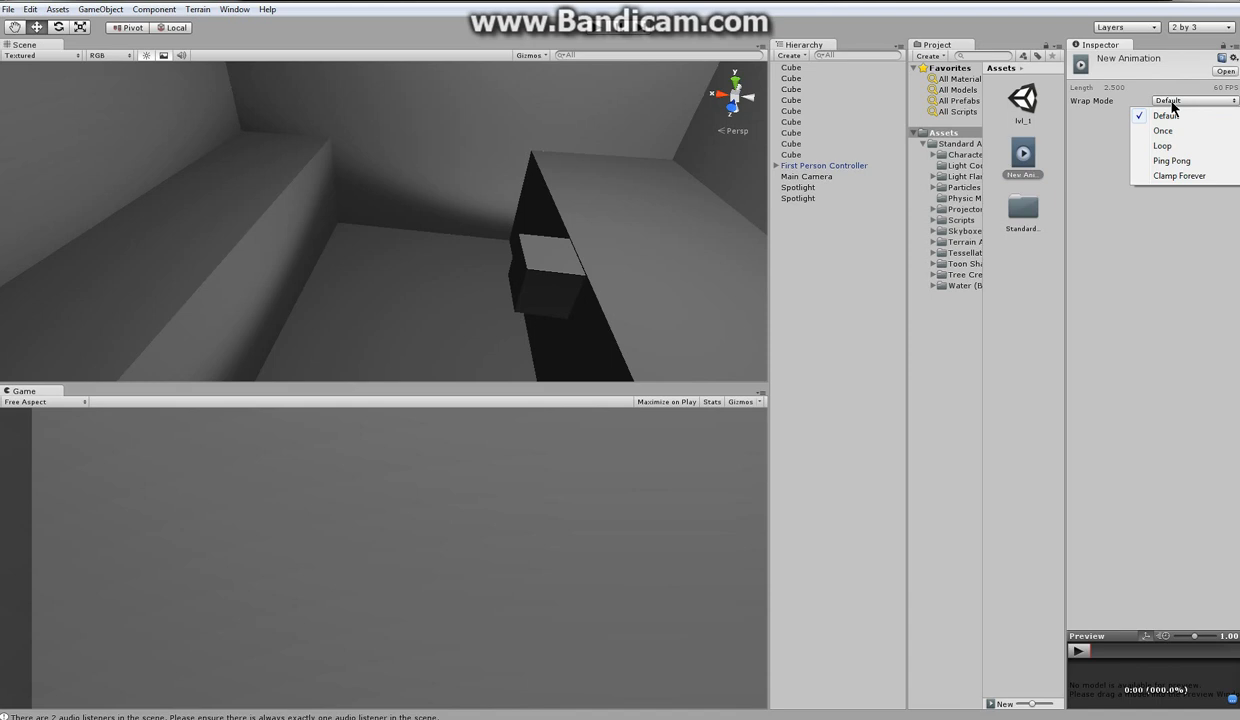
{"action": "left_click", "coordinate": [1162, 146]}
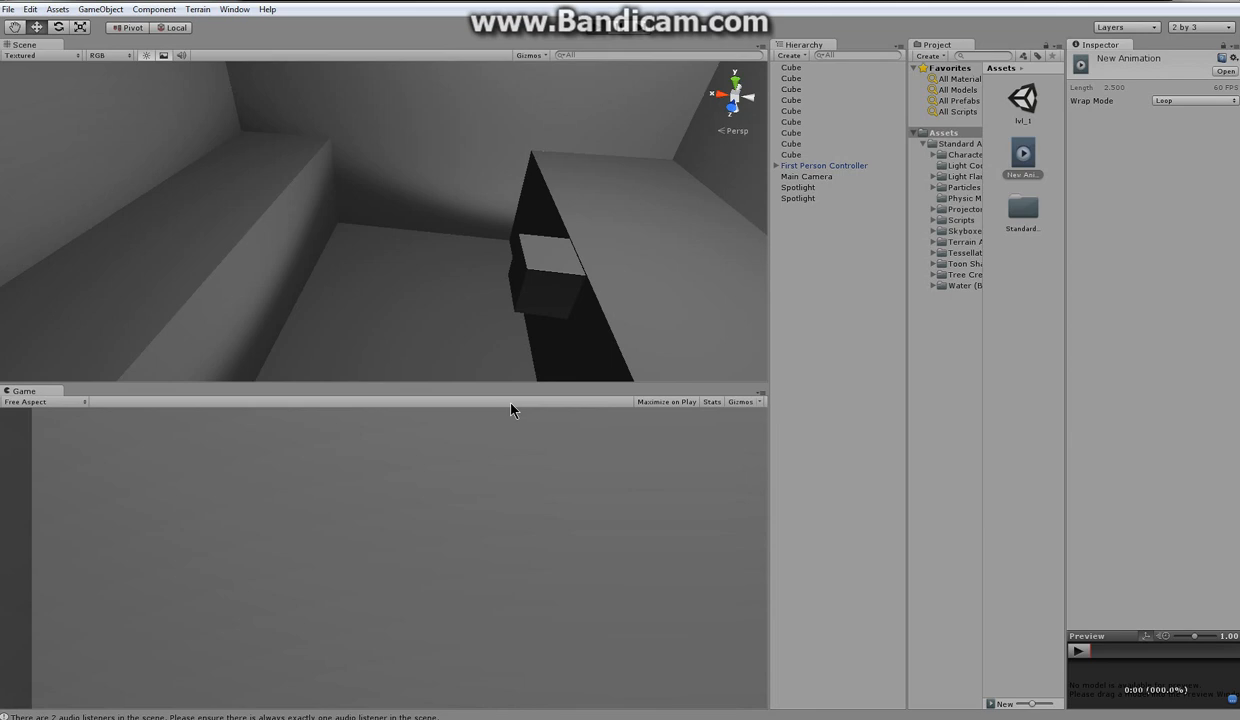
{"action": "mouse_move", "coordinate": [408, 476]}
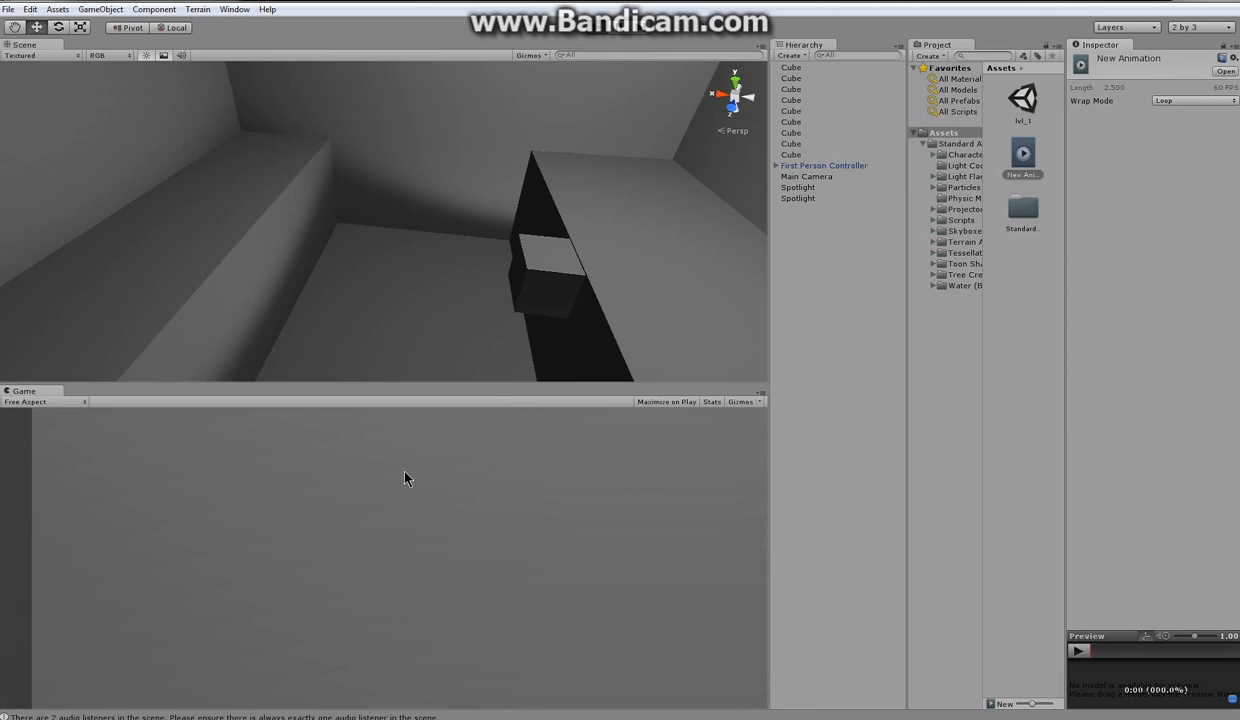
{"action": "mouse_move", "coordinate": [350, 566]}
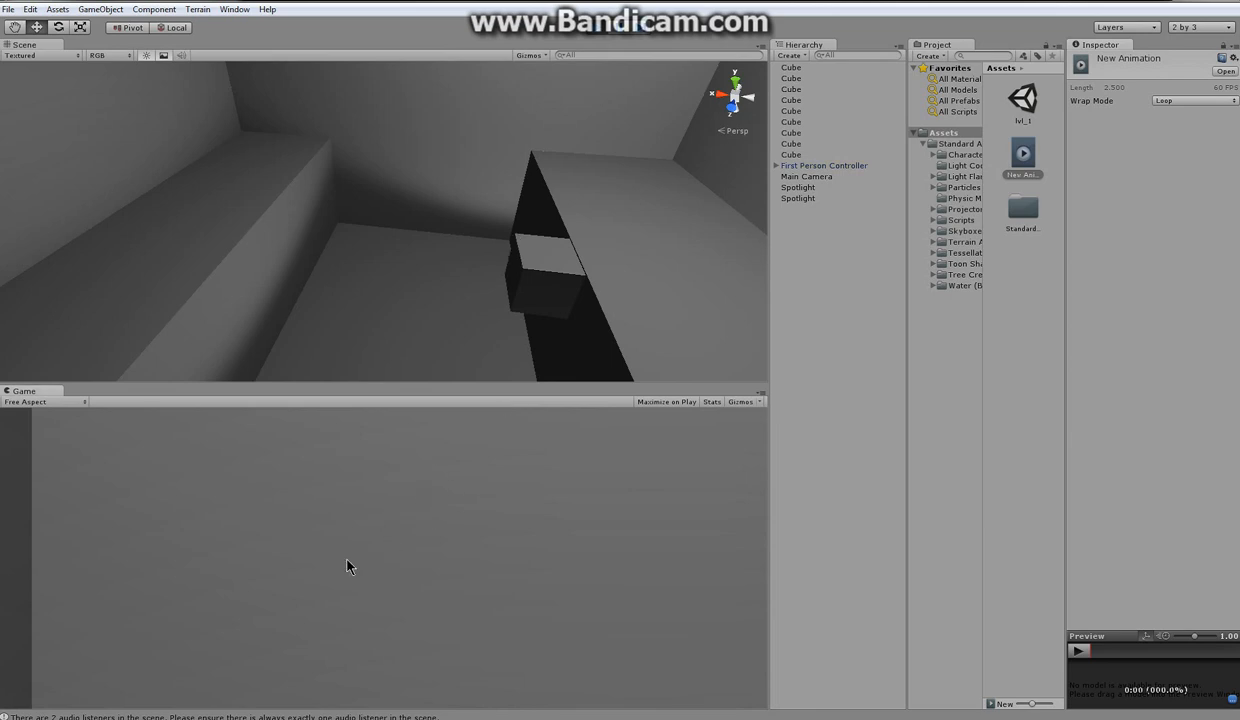
{"action": "mouse_move", "coordinate": [464, 568]}
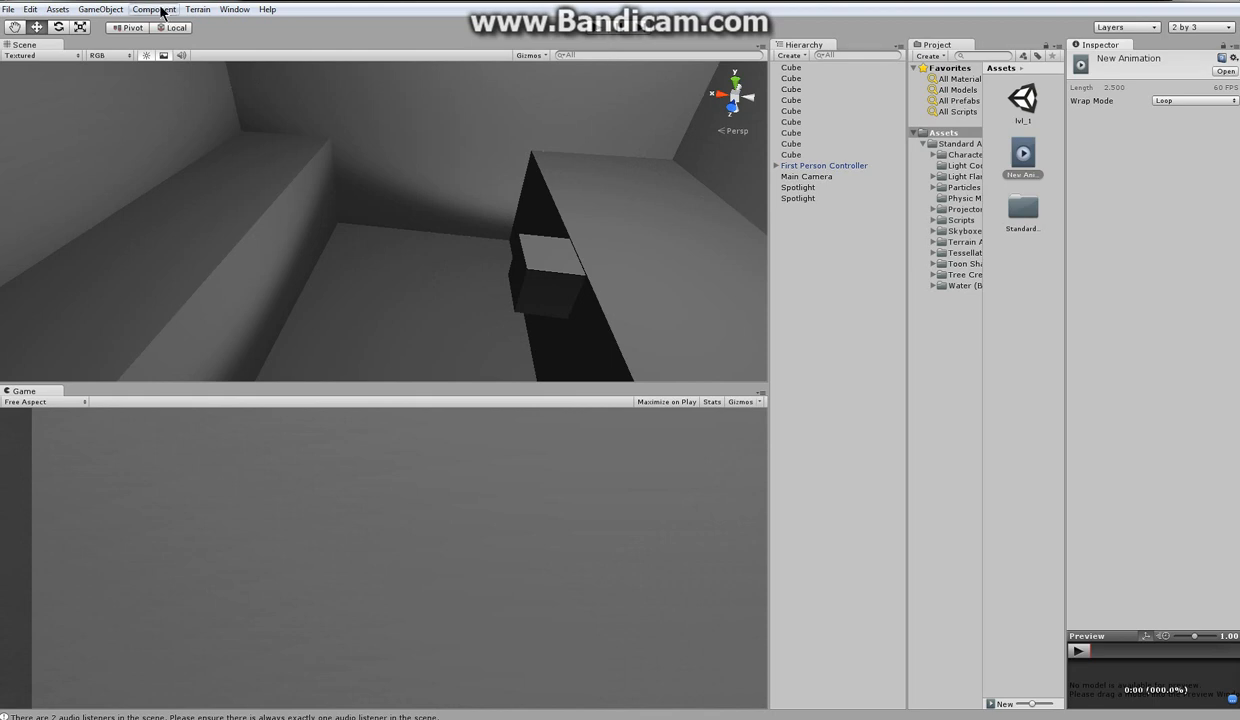
{"action": "left_click", "coordinate": [100, 8]}
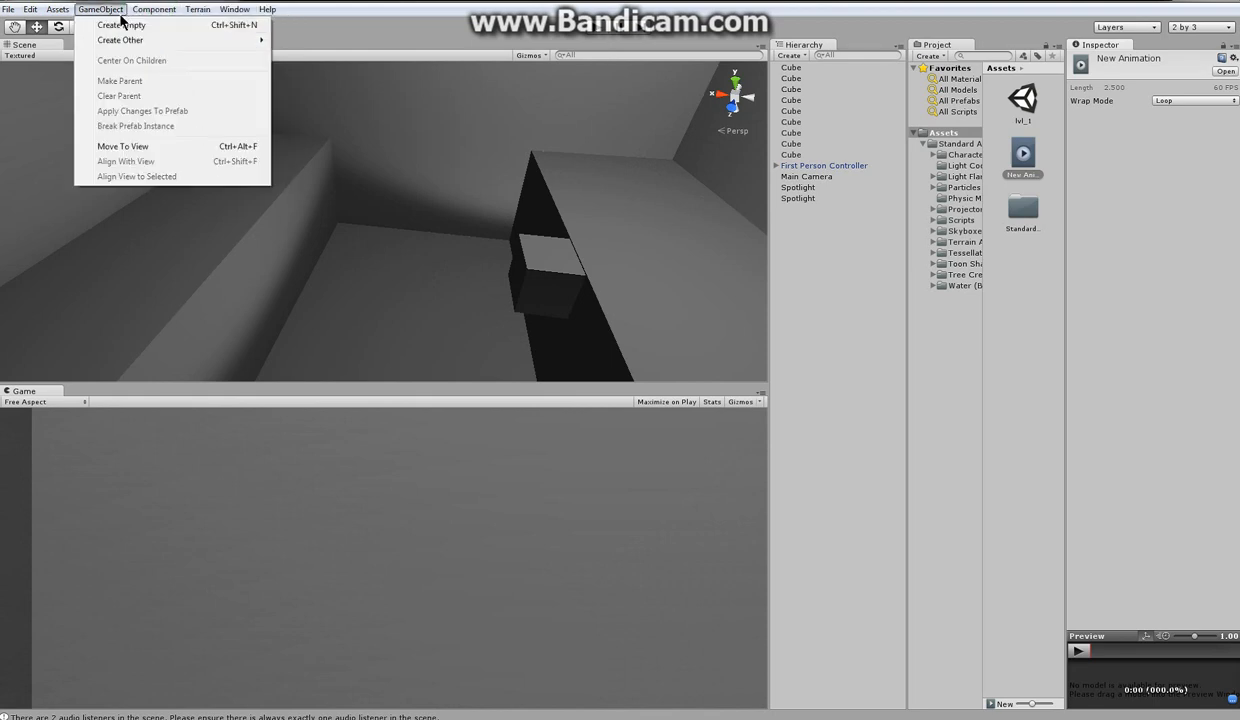
{"action": "mouse_move", "coordinate": [120, 40]}
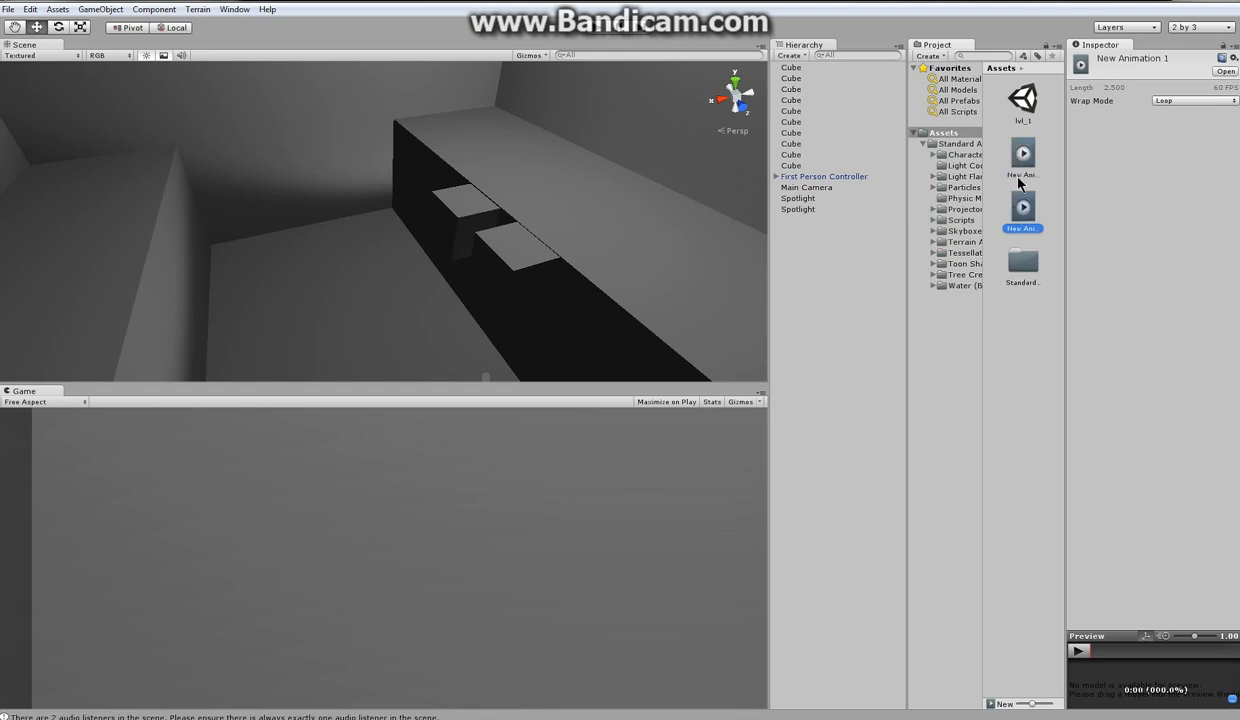
{"action": "right_click", "coordinate": [1022, 204]}
{"action": "type", "text": "other ani"}
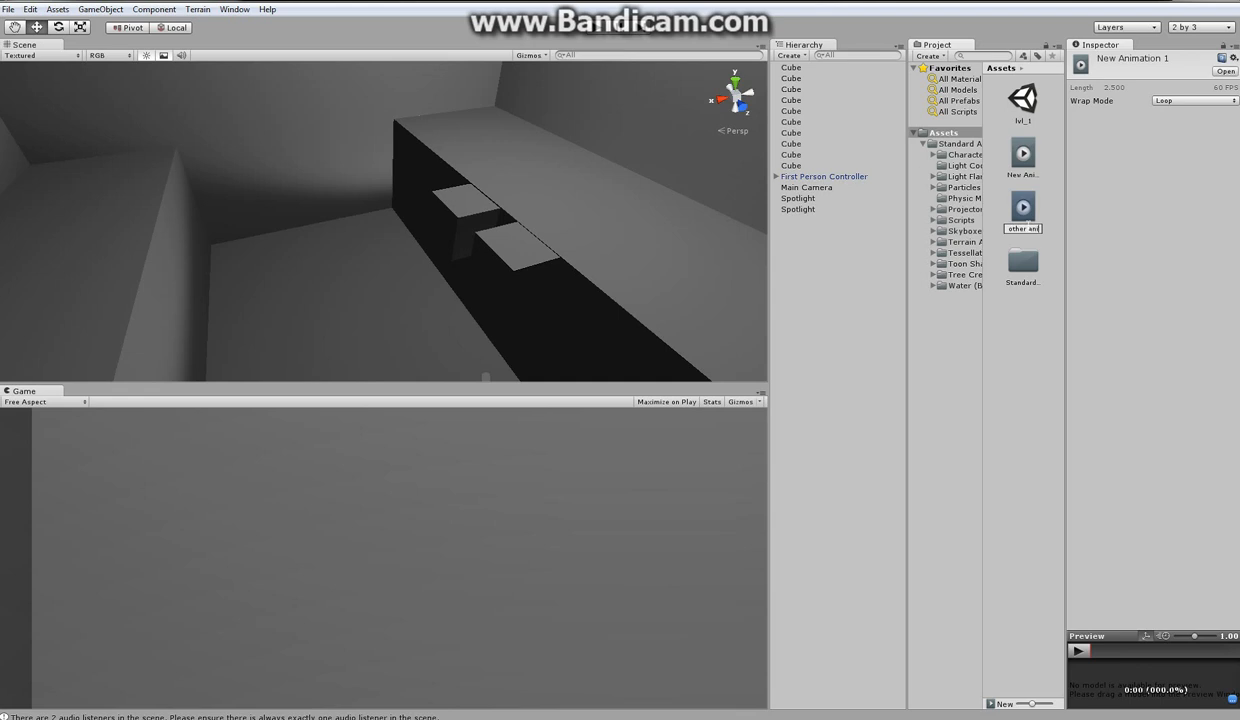
{"action": "left_click", "coordinate": [1022, 210]}
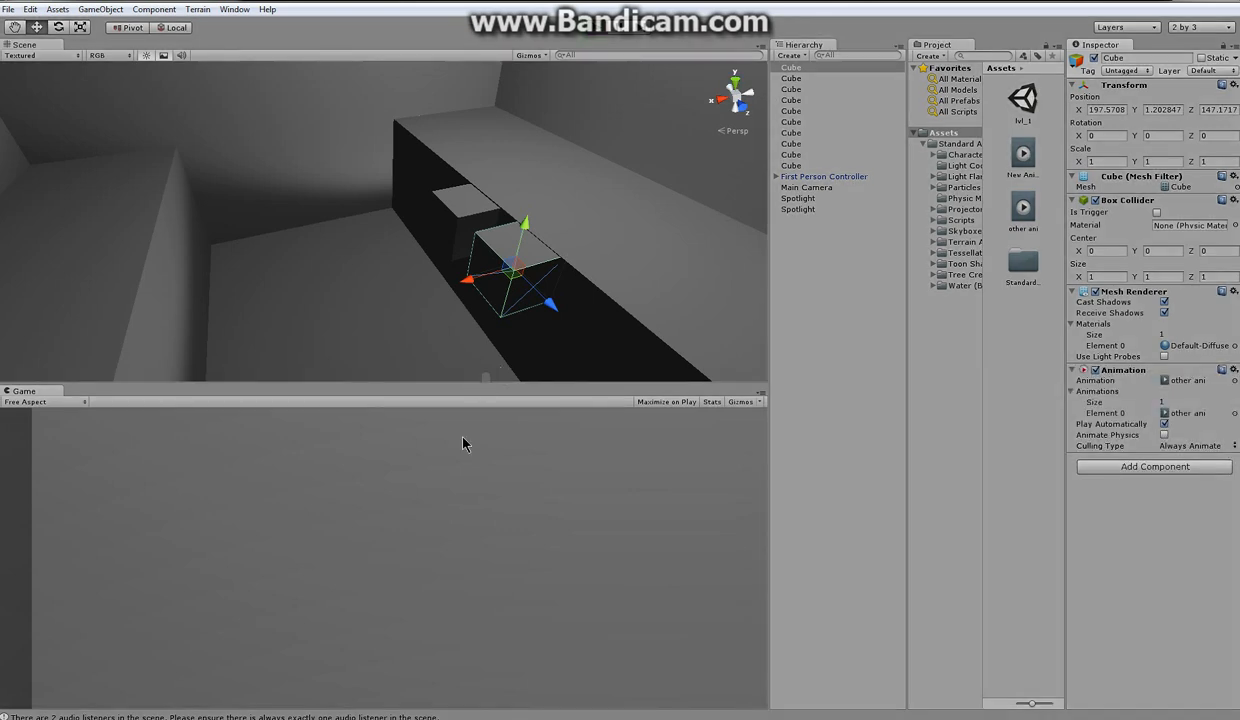
{"action": "mouse_move", "coordinate": [458, 472]}
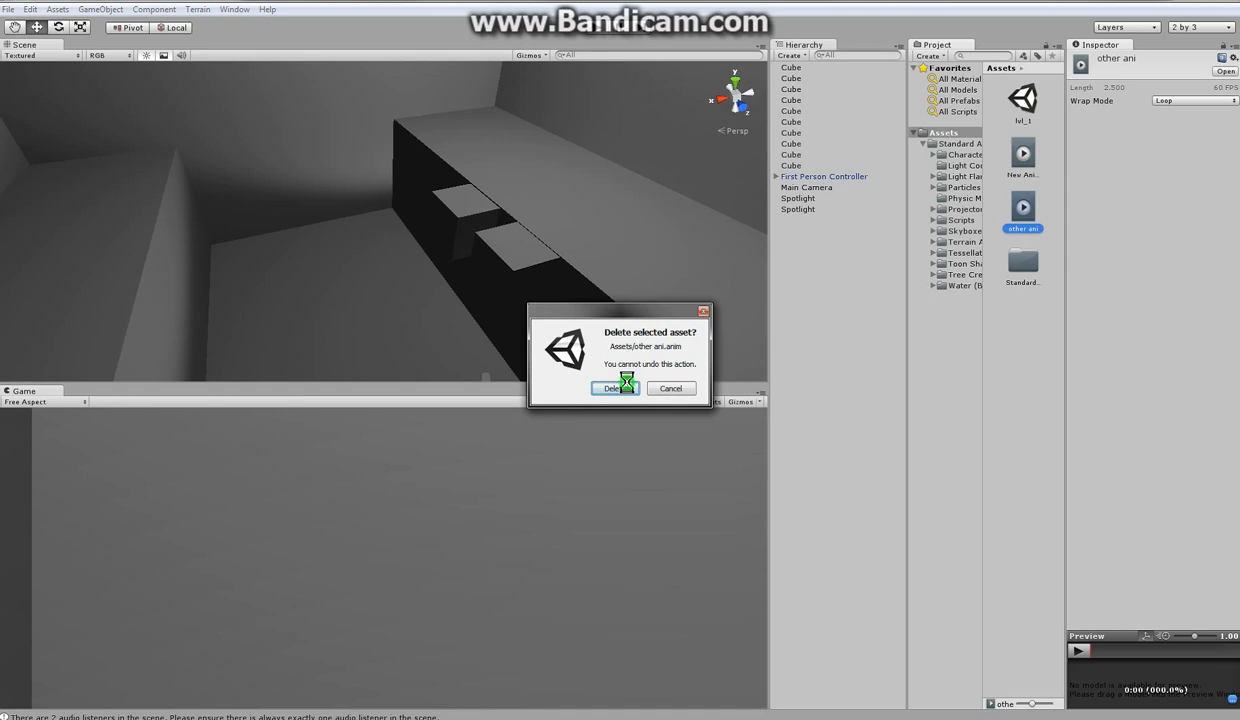
{"action": "left_click", "coordinate": [612, 388]}
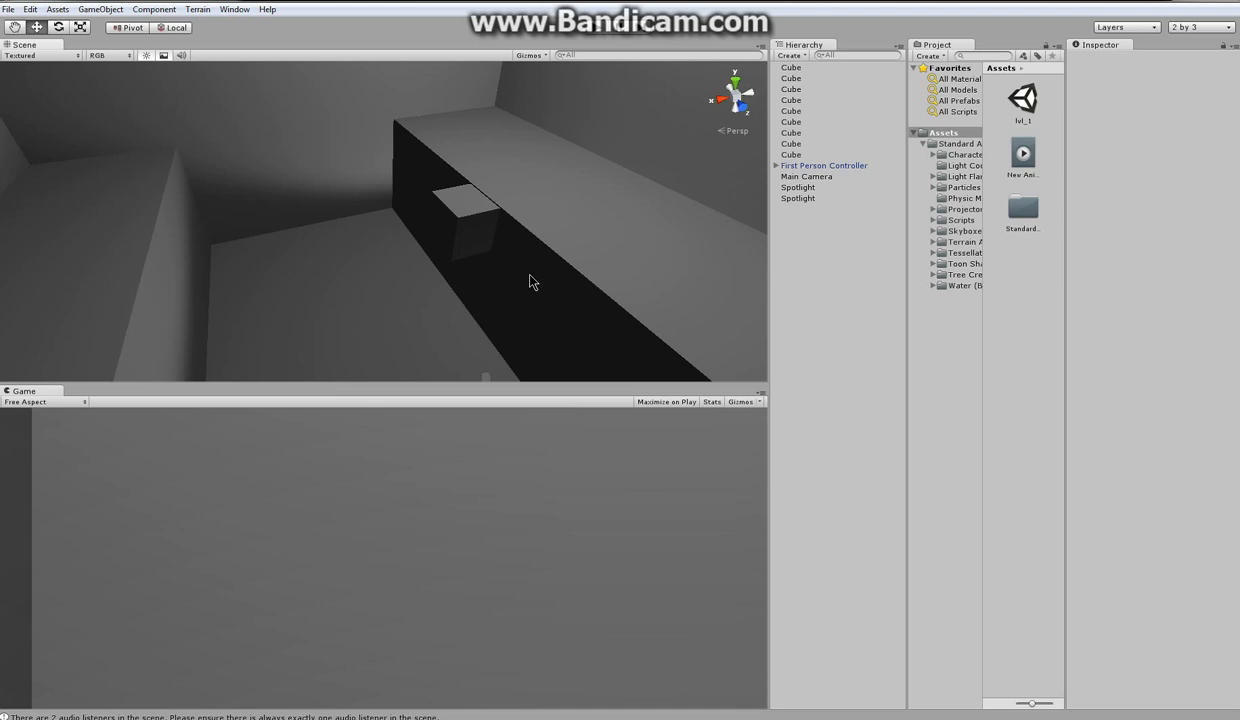
{"action": "mouse_move", "coordinate": [538, 216]}
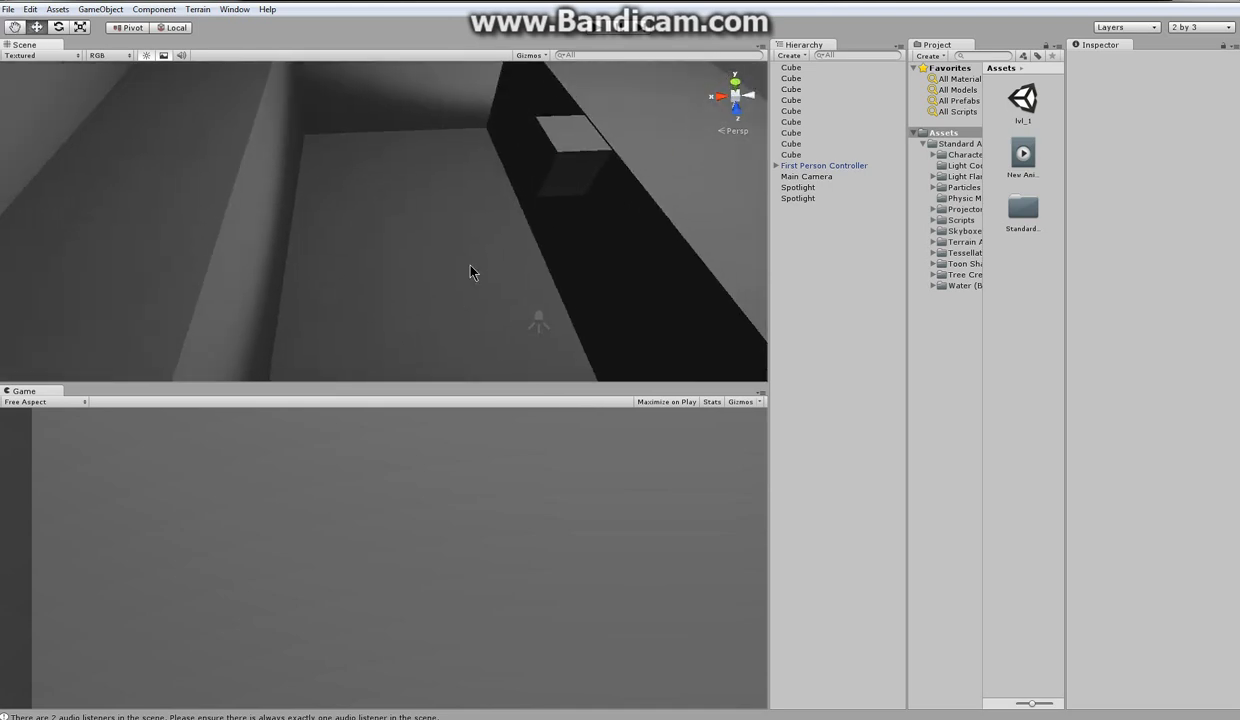
{"action": "left_click_drag", "start_coordinate": [472, 272], "coordinate": [392, 210]}
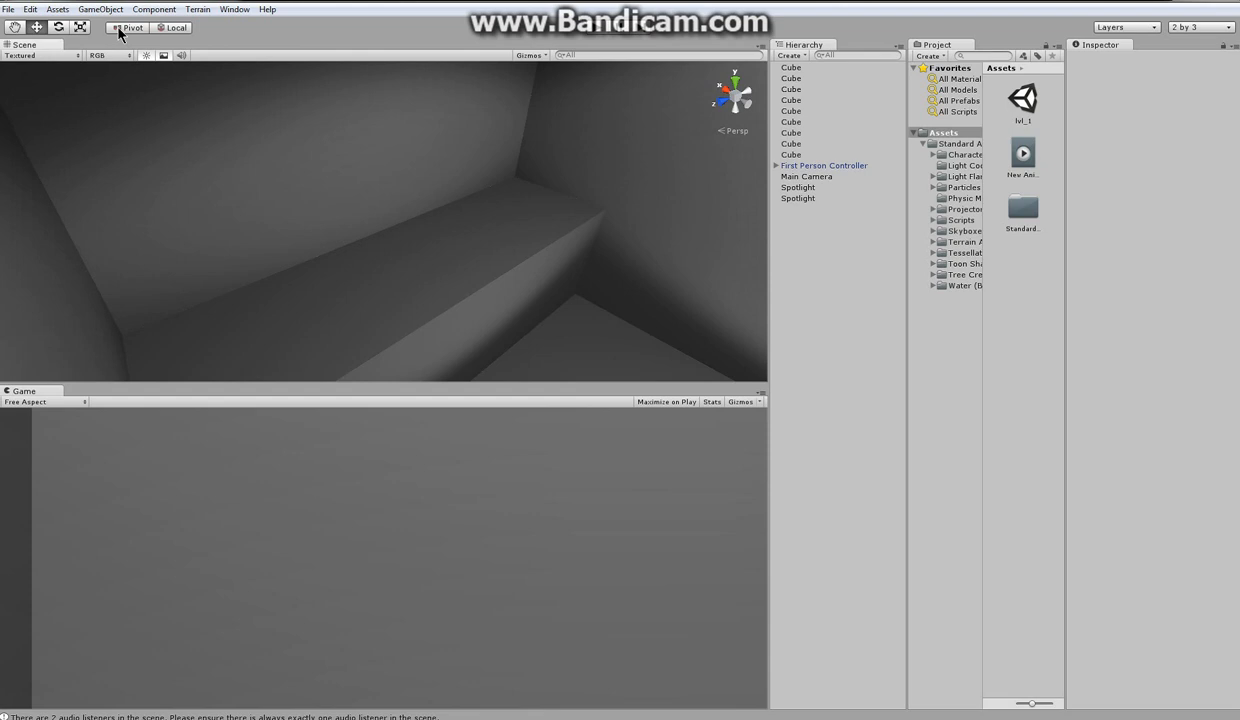
Create a cube and move and scale it to fill the exit door frame opening.
{"action": "left_click", "coordinate": [100, 8]}
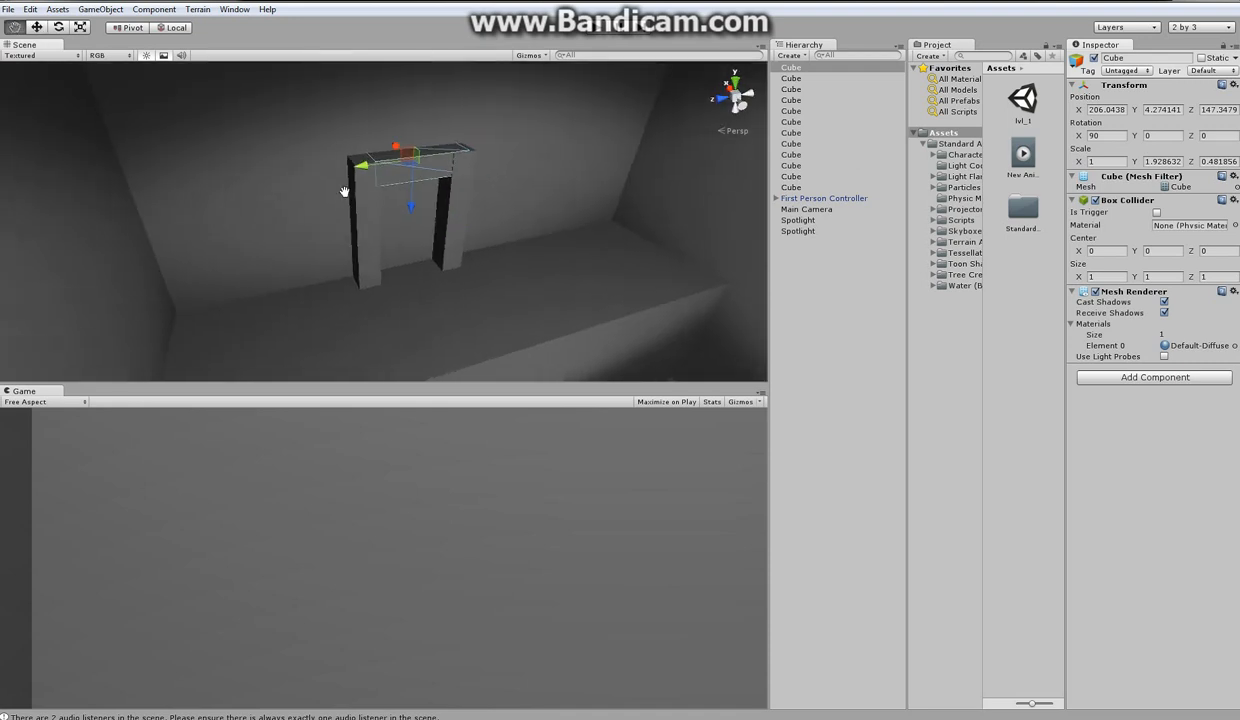
{"action": "left_click_drag", "start_coordinate": [344, 190], "coordinate": [336, 180]}
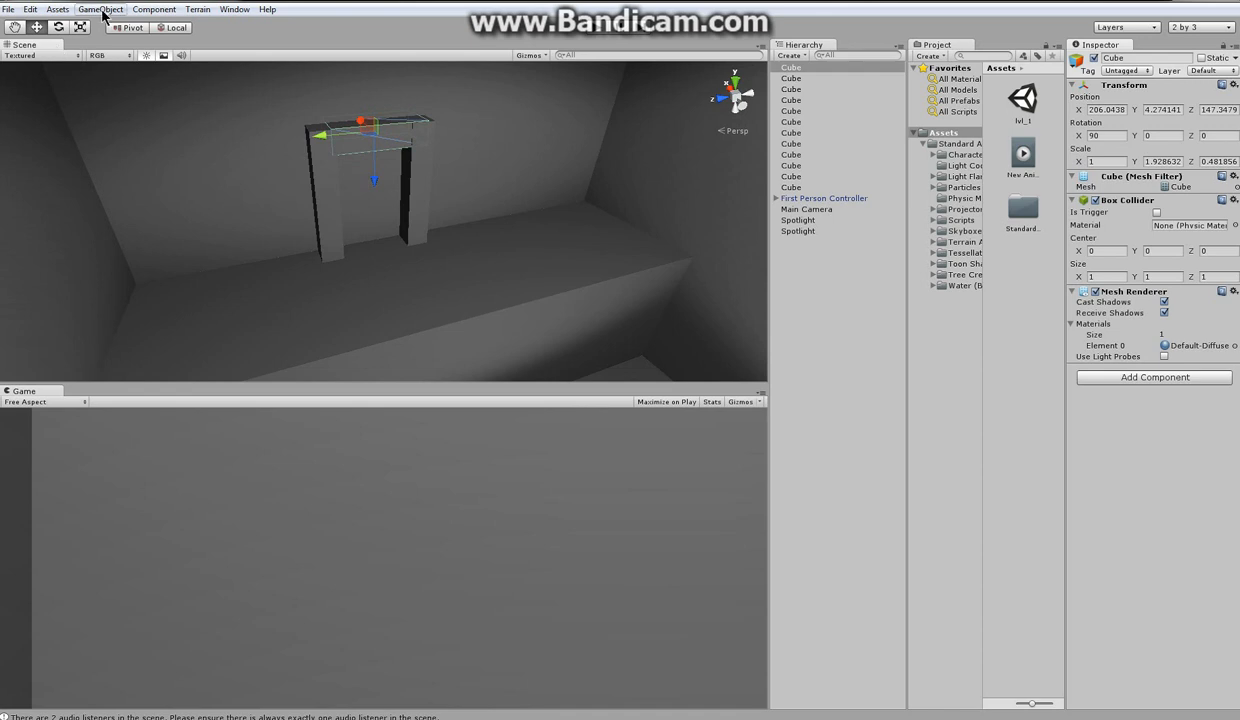
{"action": "left_click", "coordinate": [100, 8]}
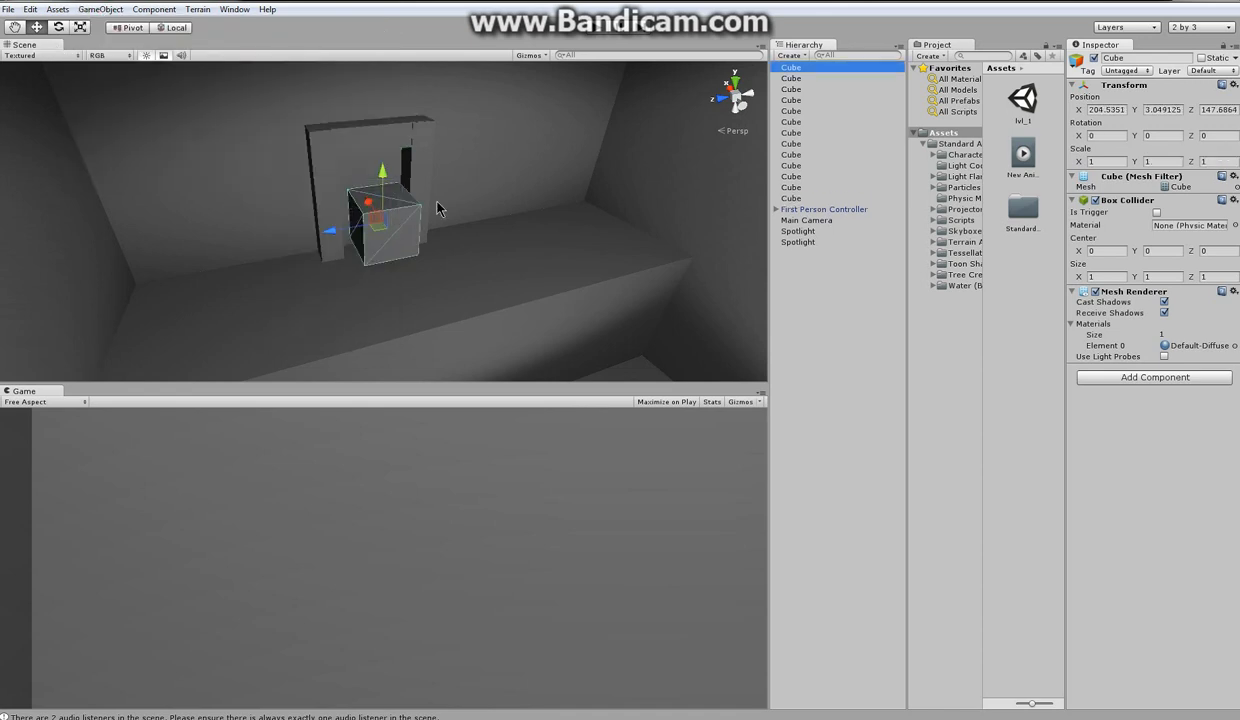
{"action": "left_click_drag", "start_coordinate": [404, 204], "coordinate": [356, 176]}
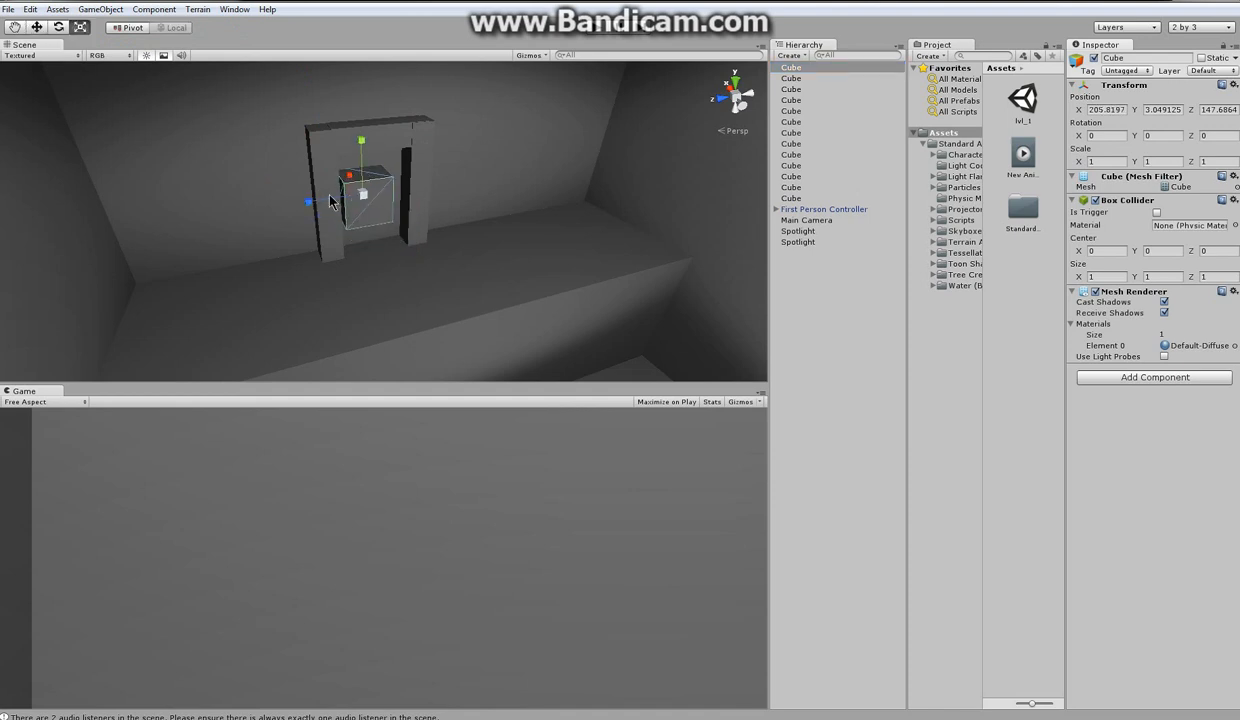
{"action": "left_click_drag", "start_coordinate": [310, 200], "coordinate": [272, 206]}
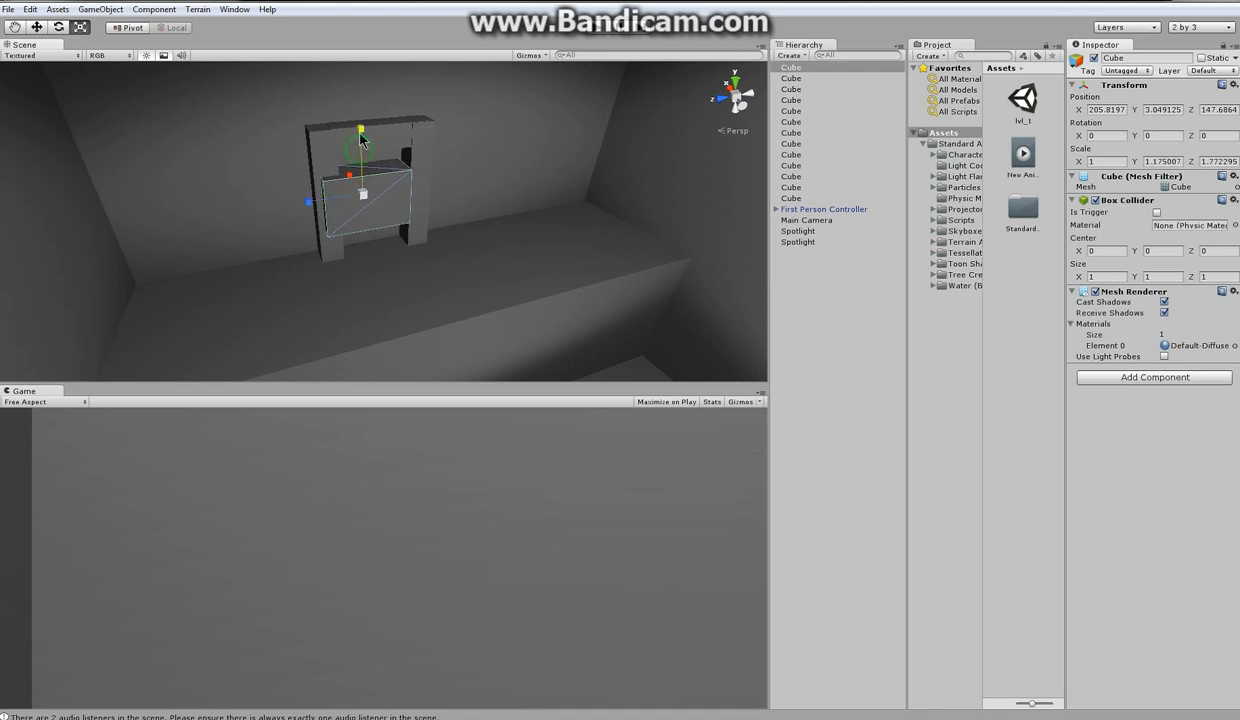
{"action": "left_click_drag", "start_coordinate": [360, 128], "coordinate": [360, 176]}
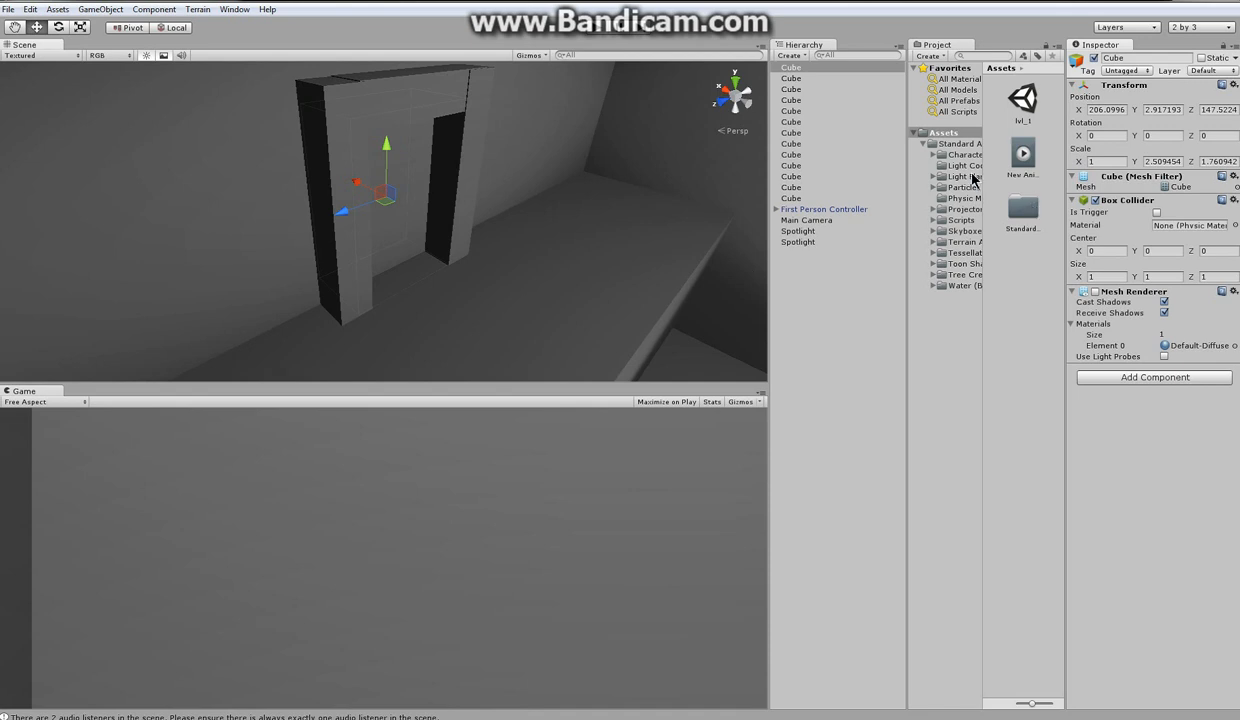
{"action": "mouse_move", "coordinate": [952, 190]}
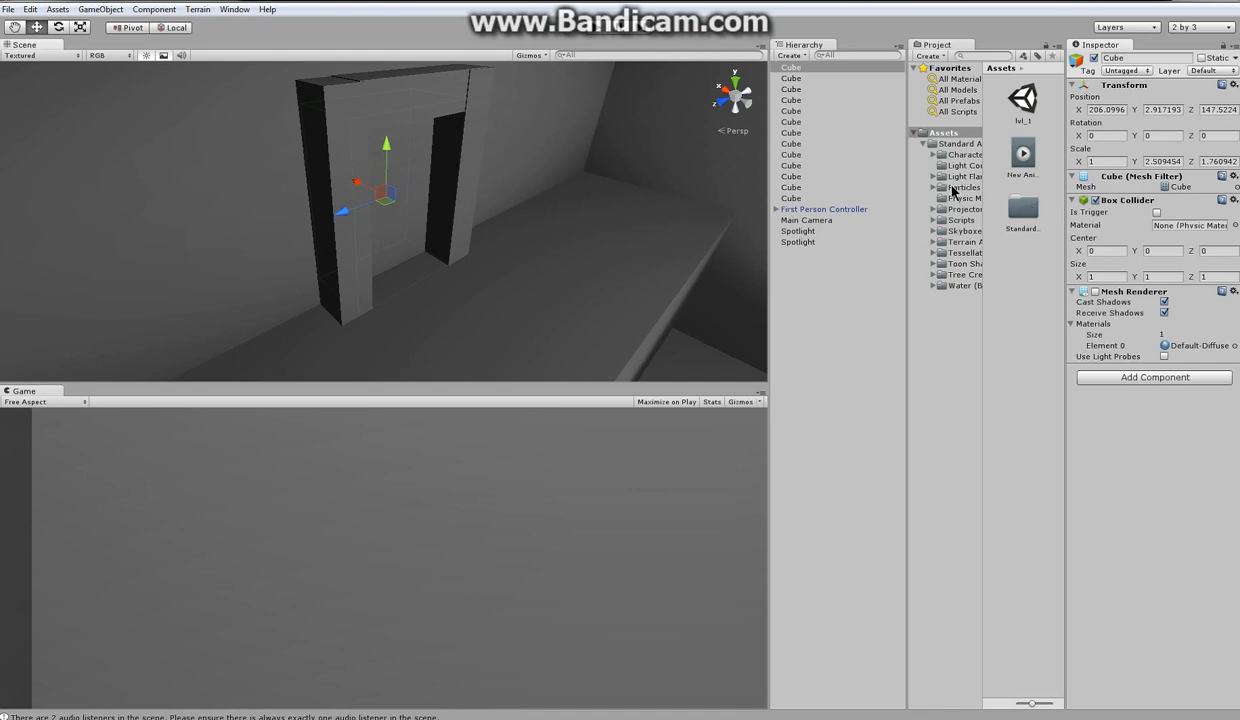
Create a new JavaScript file named enterDoor in the Scripts folder.
{"action": "left_click", "coordinate": [962, 218]}
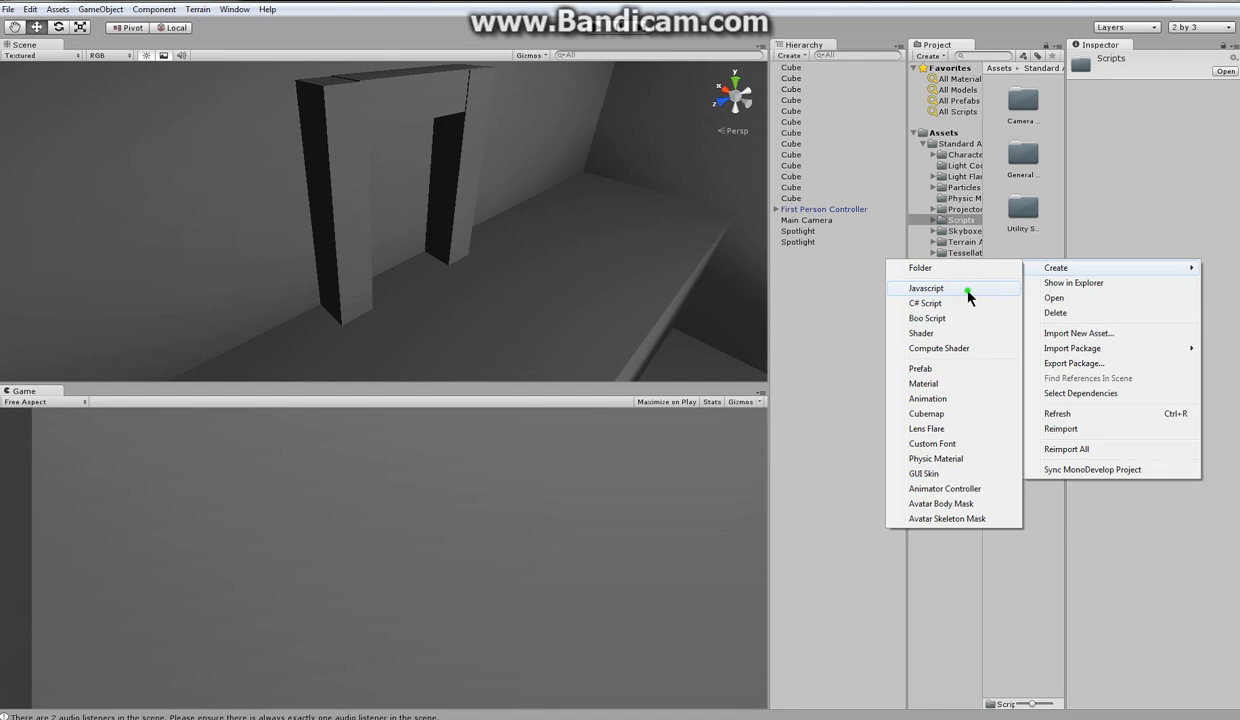
{"action": "left_click", "coordinate": [926, 288]}
{"action": "type", "text": "enterDoo"}
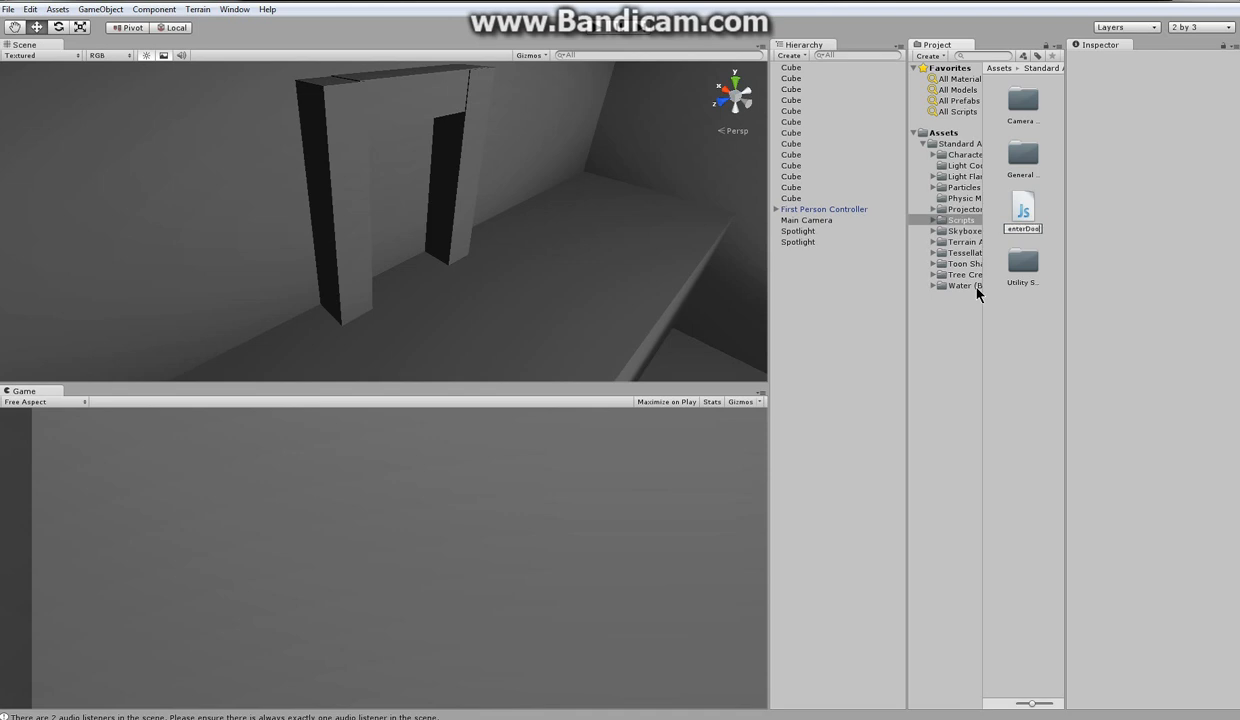
{"action": "left_click", "coordinate": [1022, 156]}
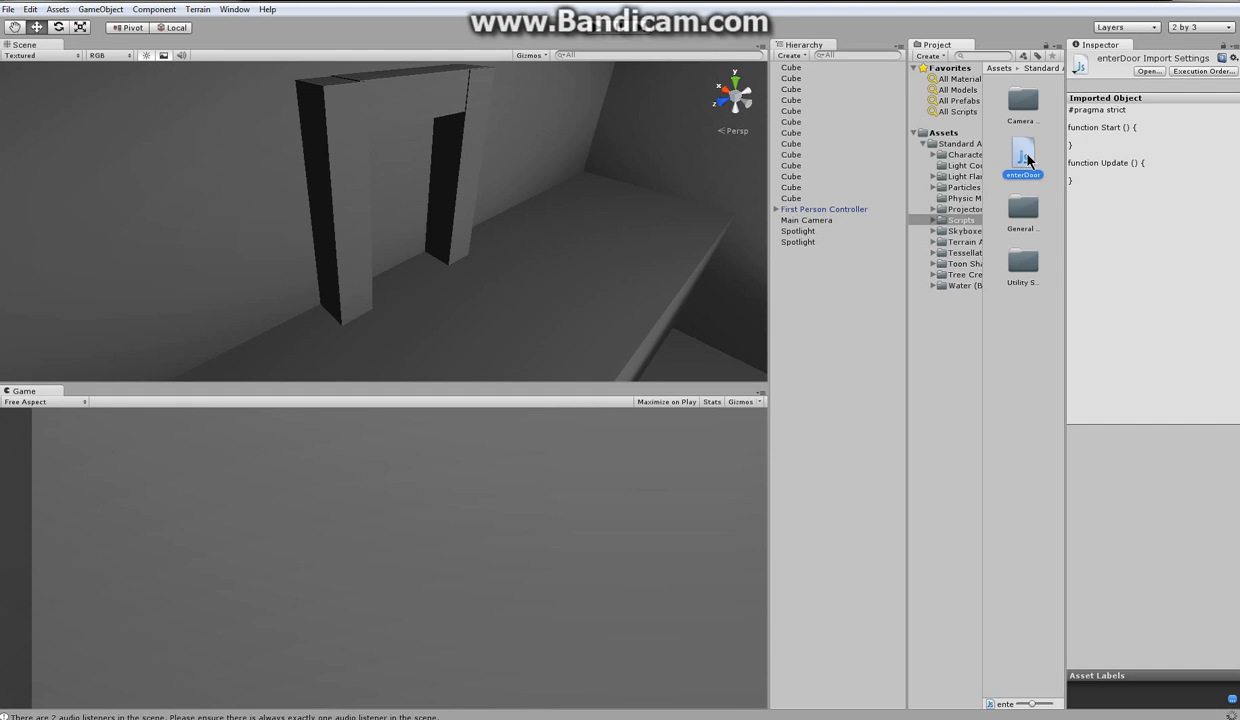
{"action": "mouse_move", "coordinate": [1050, 236]}
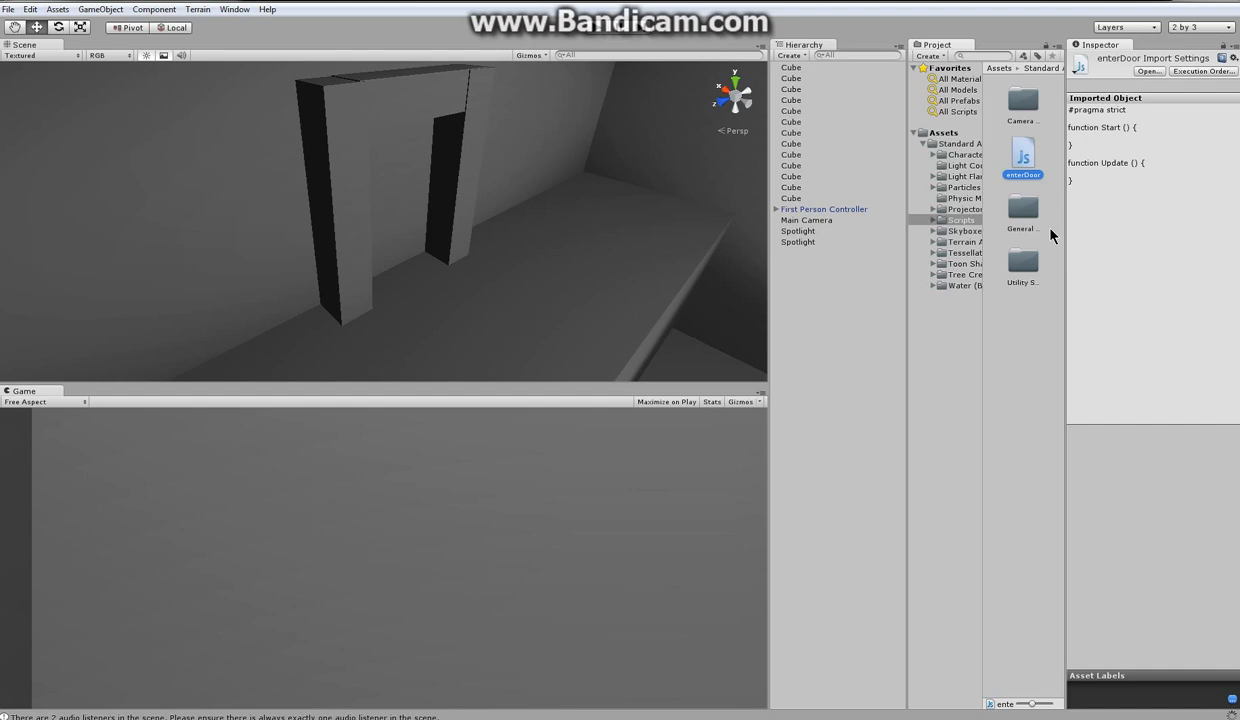
{"action": "mouse_move", "coordinate": [998, 160]}
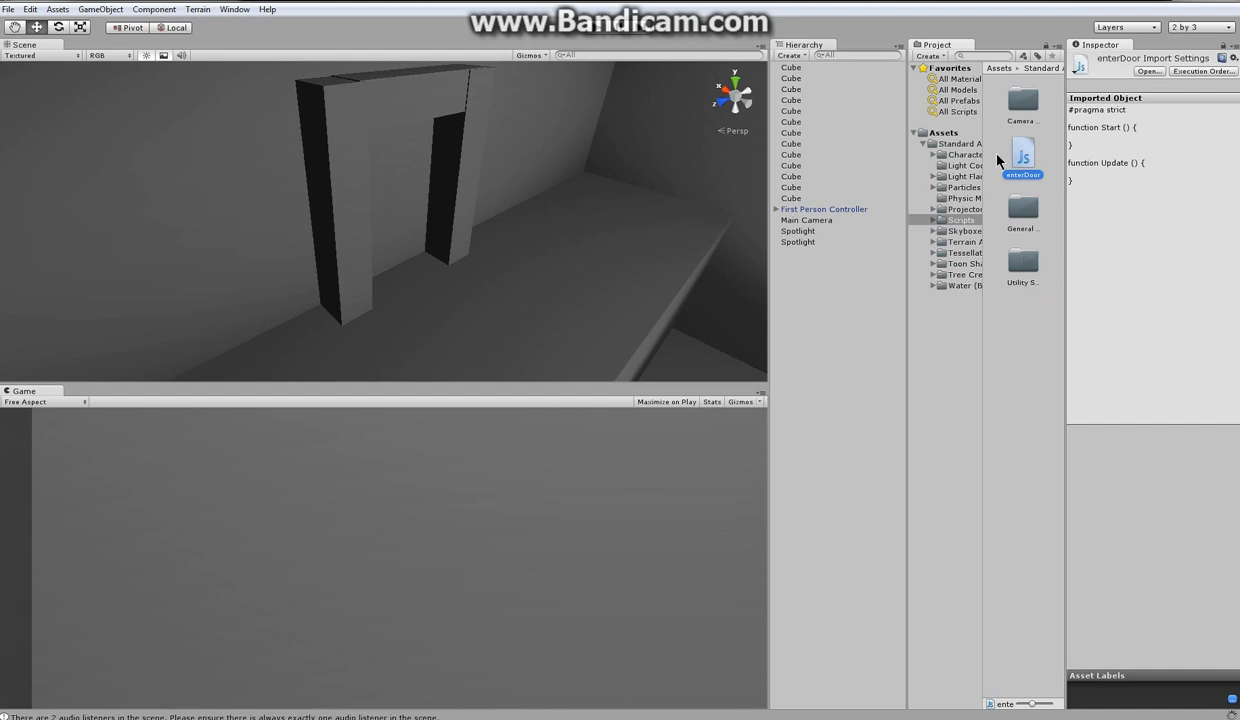
{"action": "mouse_move", "coordinate": [948, 18]}
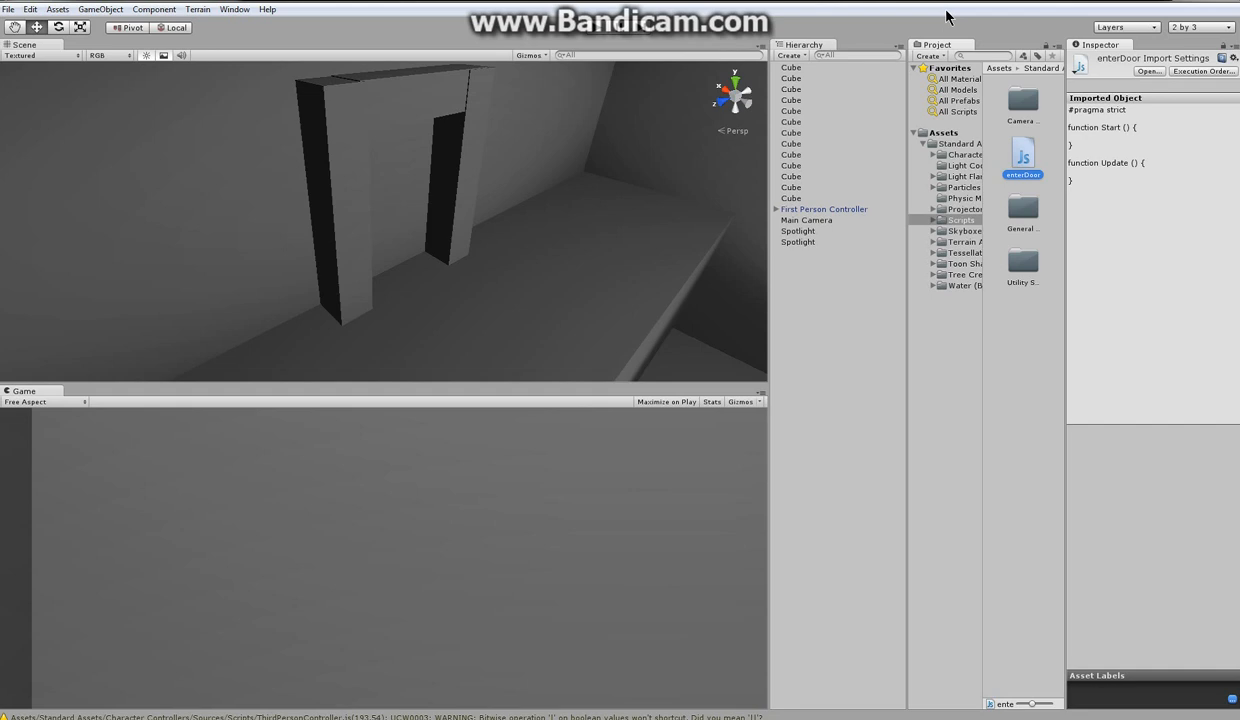
{"action": "mouse_move", "coordinate": [432, 172]}
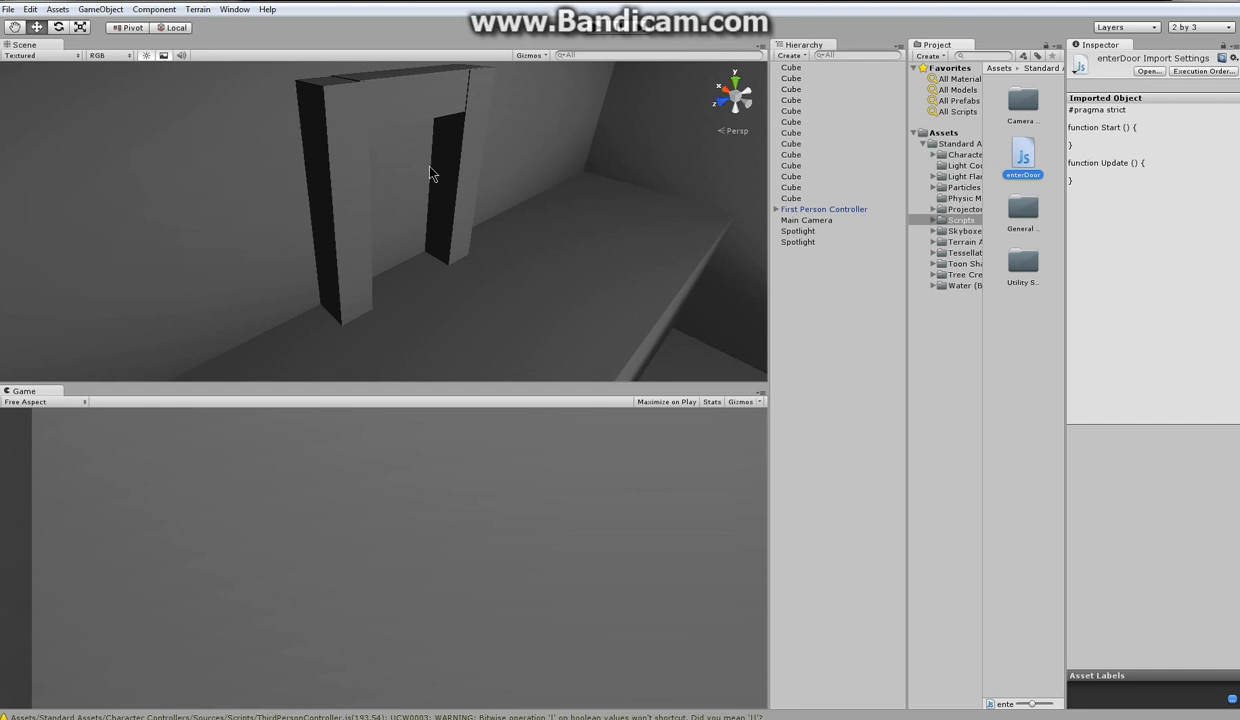